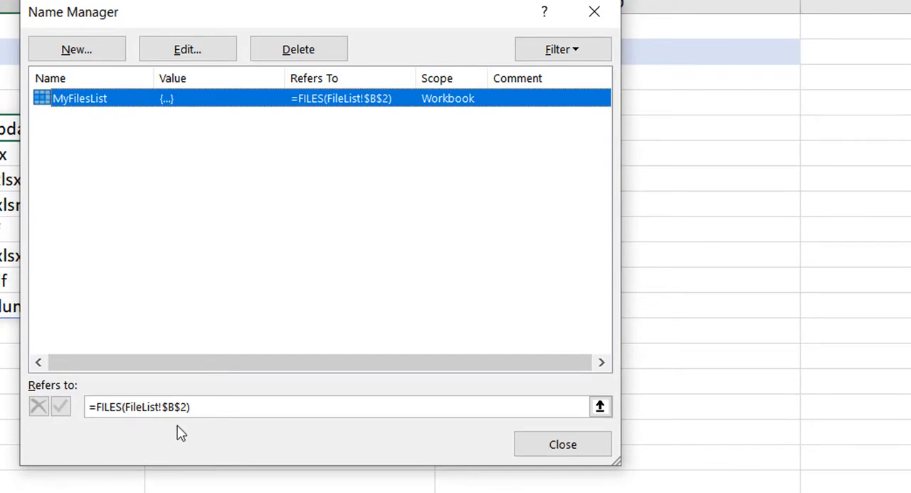
# - Close Name Manager to view the eight old file names listed on FileList
pyautogui.click(563, 444)
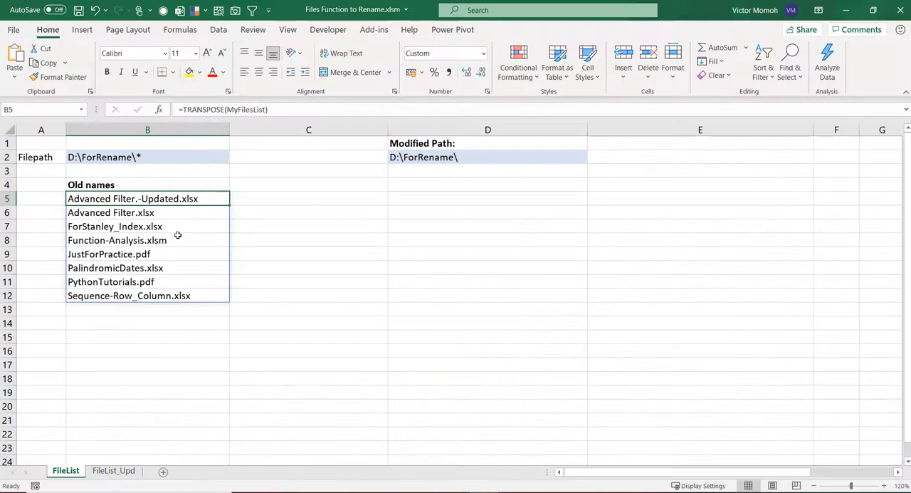
pyautogui.moveTo(207, 242)
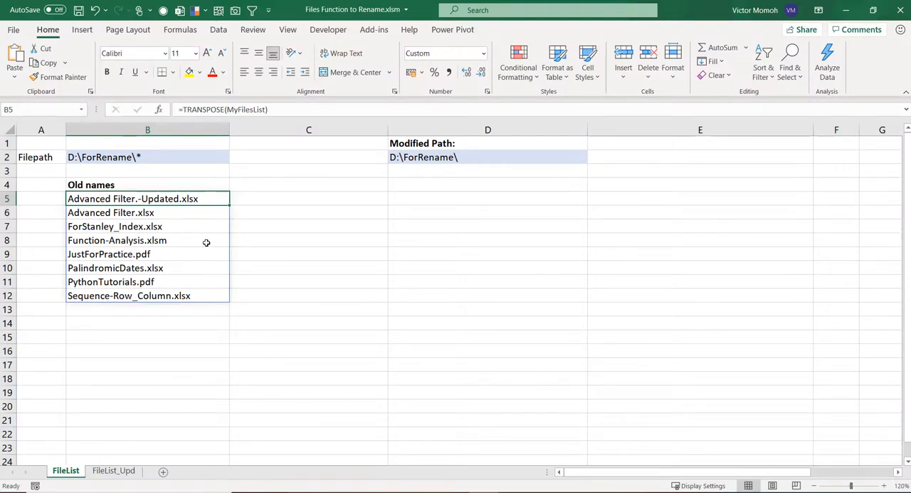
pyautogui.moveTo(207, 247)
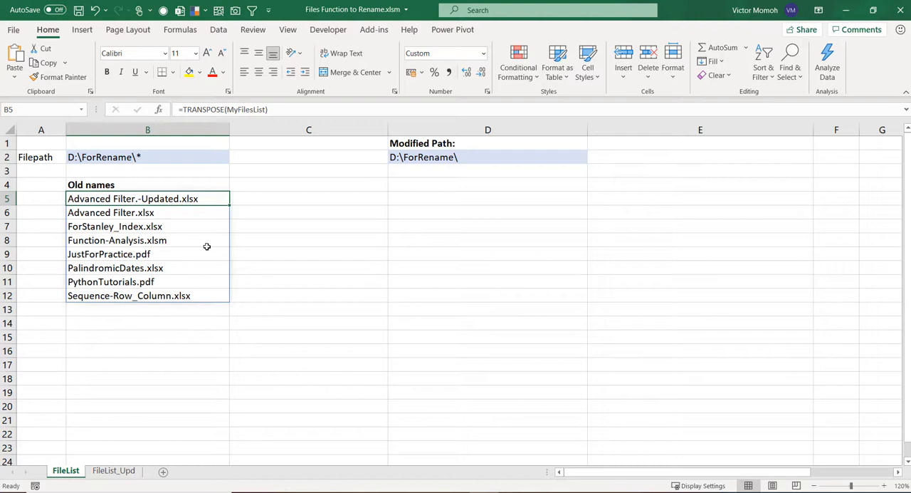
pyautogui.moveTo(264, 196)
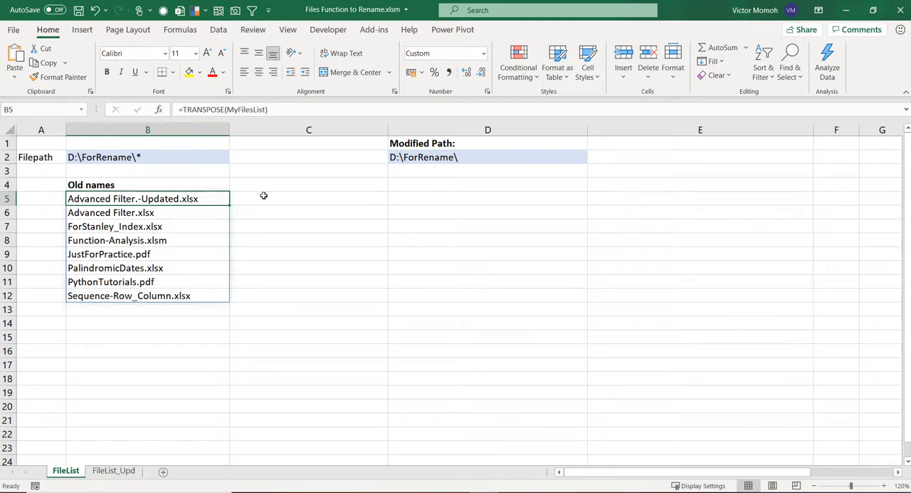
pyautogui.click(308, 185)
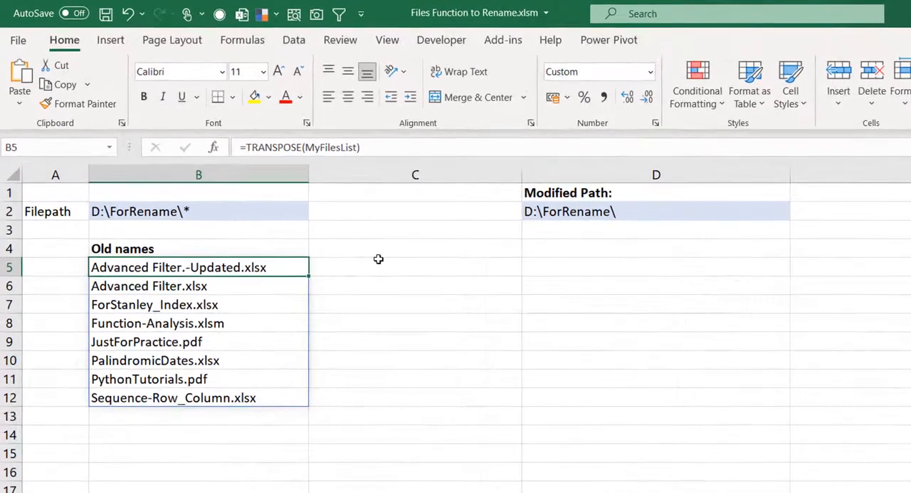
# - Head C4 'Newnames' and spill ="2021_"&B5# to prefix every old name
pyautogui.write('Newname')
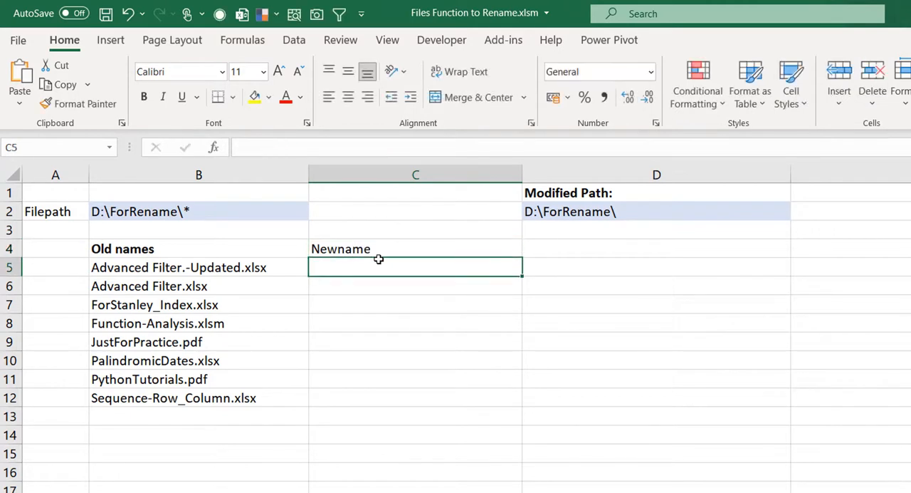
pyautogui.write('="')
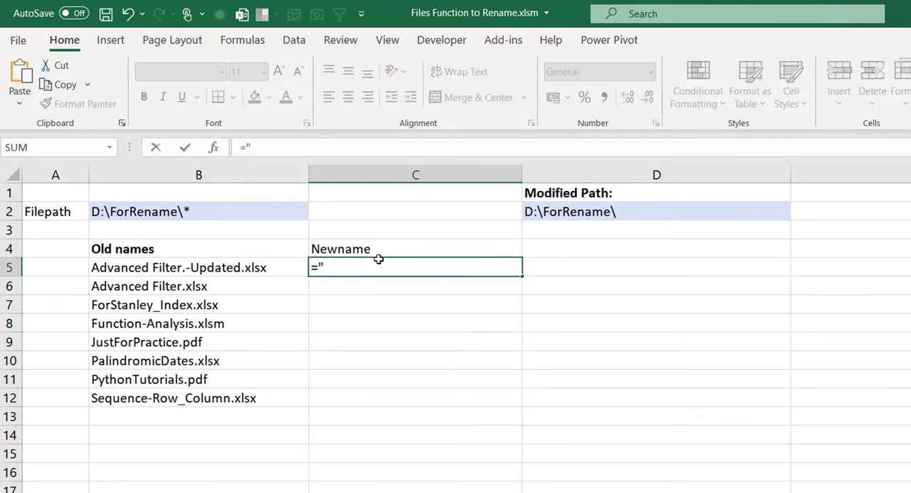
pyautogui.write('2021')
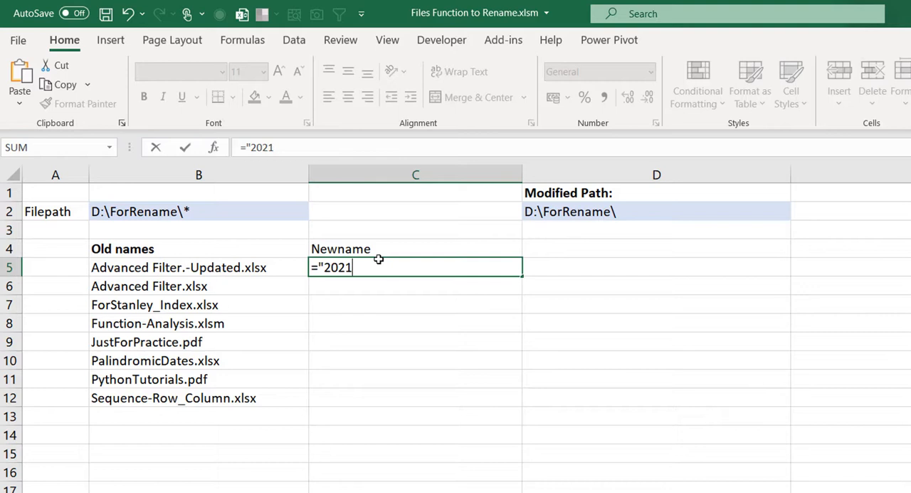
pyautogui.write('_"&')
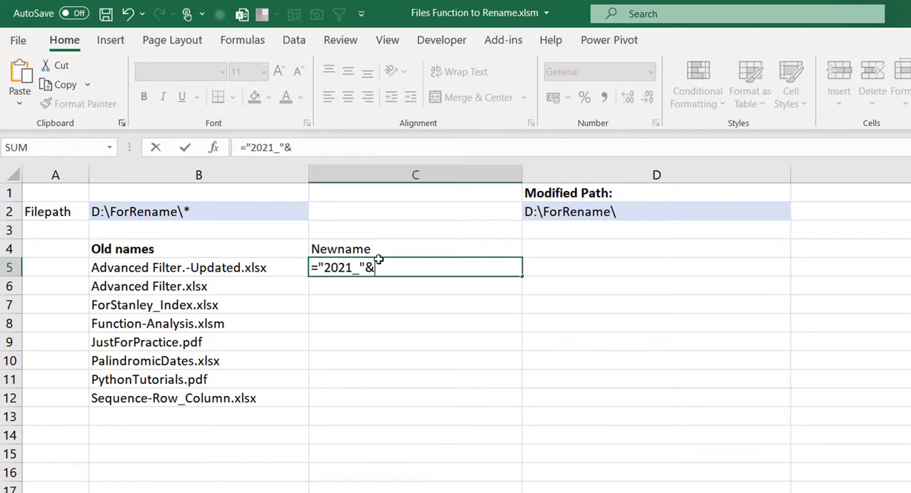
pyautogui.click(178, 267)
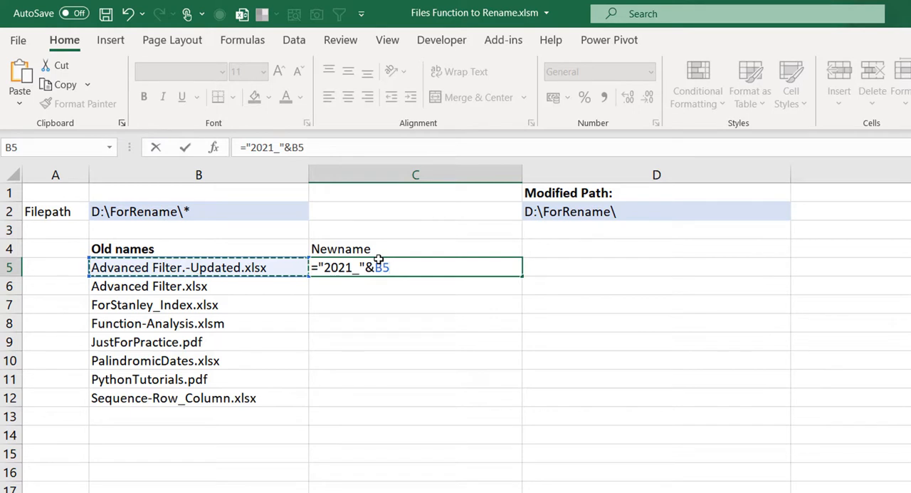
pyautogui.write('#')
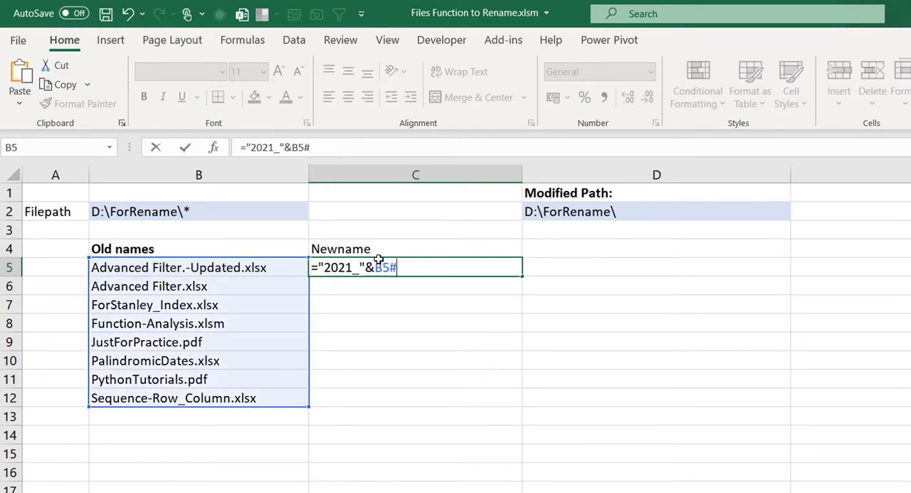
pyautogui.press('Enter')
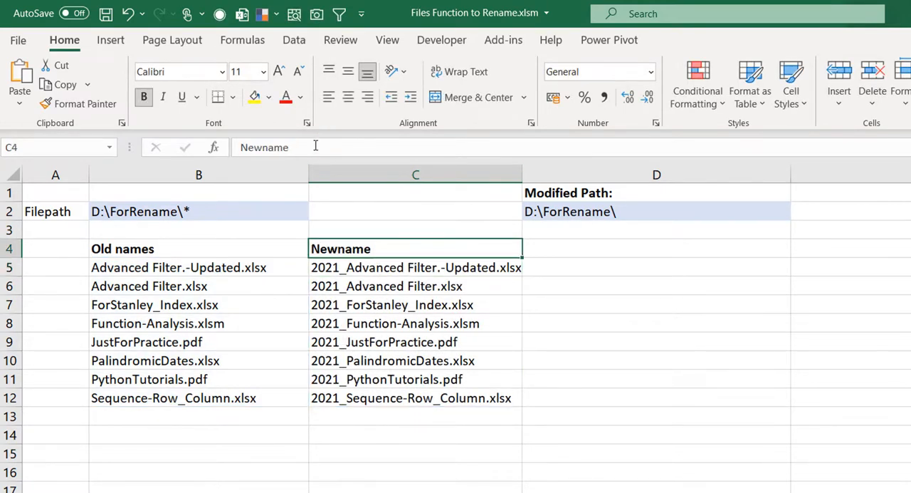
pyautogui.write('s')
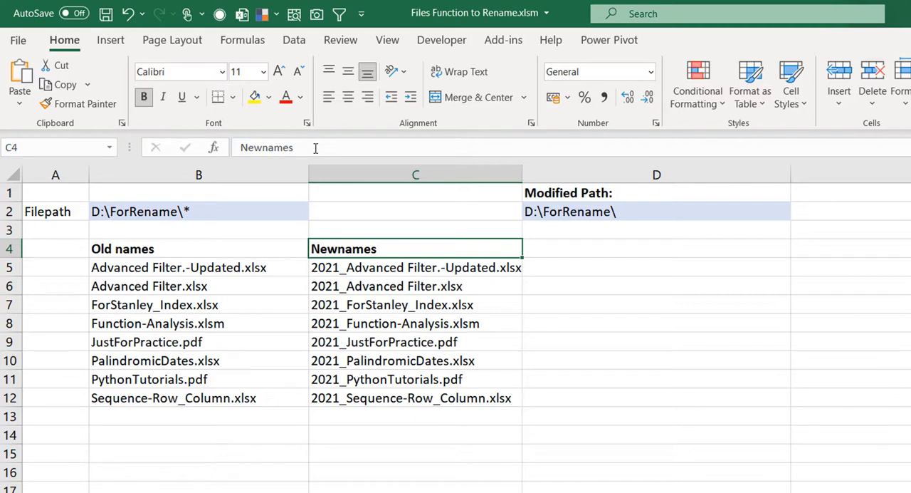
# - Head D4 'Folderpath&oldfilename' and E4 'Folderpath&newfilename', then check the B2 and D2 cells
pyautogui.click(656, 248)
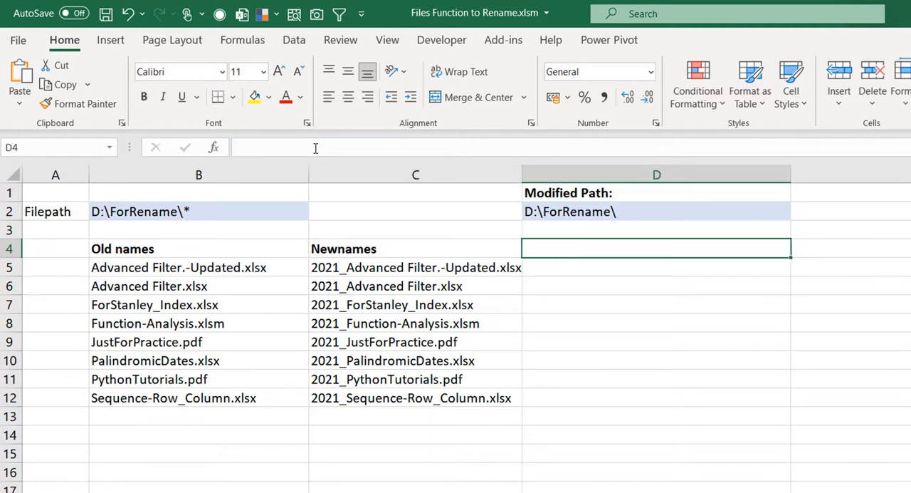
pyautogui.write('Folder')
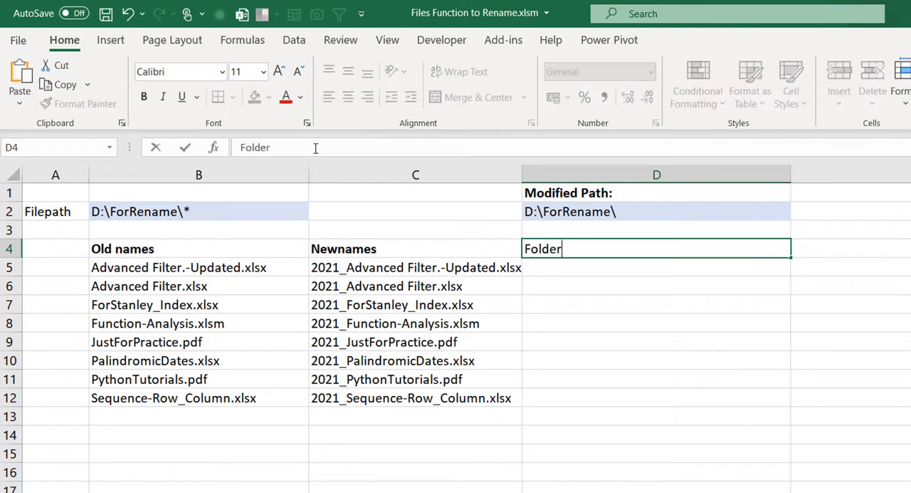
pyautogui.write('path&fi')
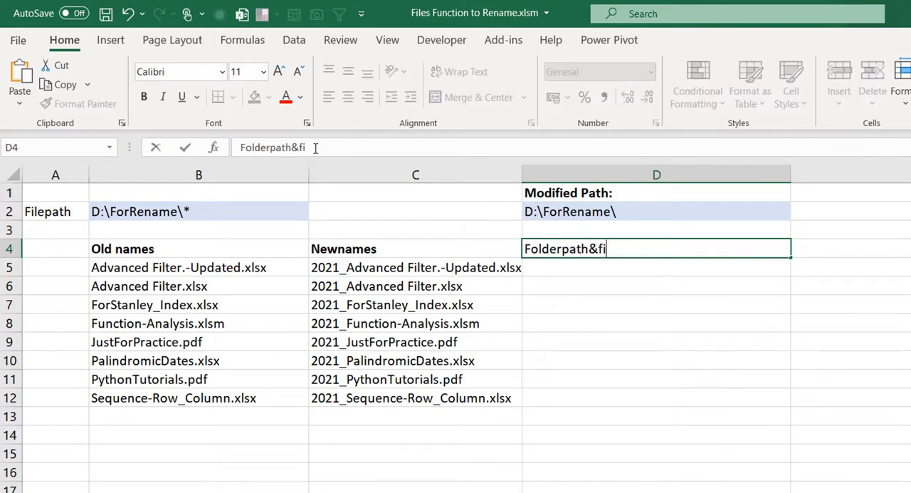
pyautogui.press('Backspace')
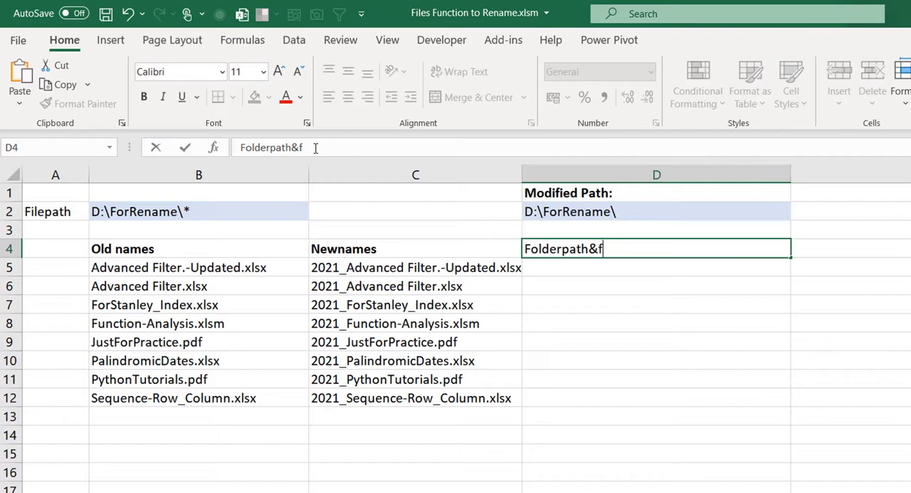
pyautogui.write('oldfilename')
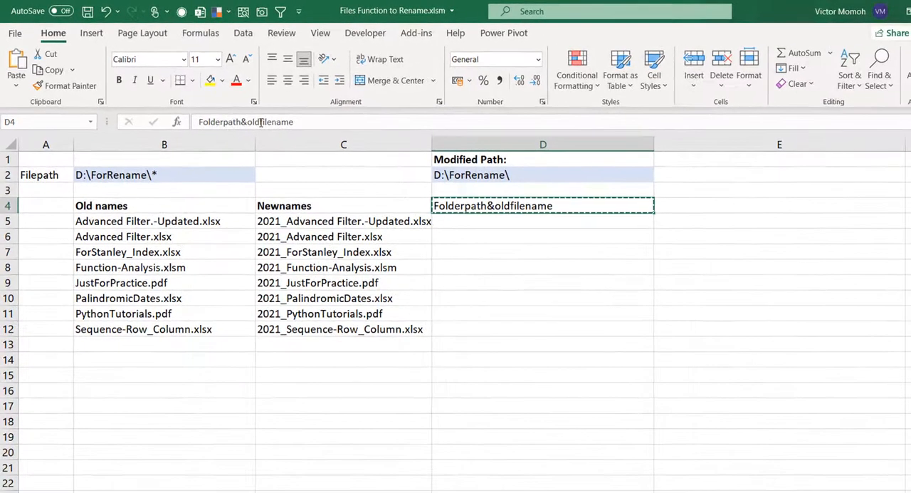
pyautogui.click(779, 206)
pyautogui.write('Folderpath&olfilename')
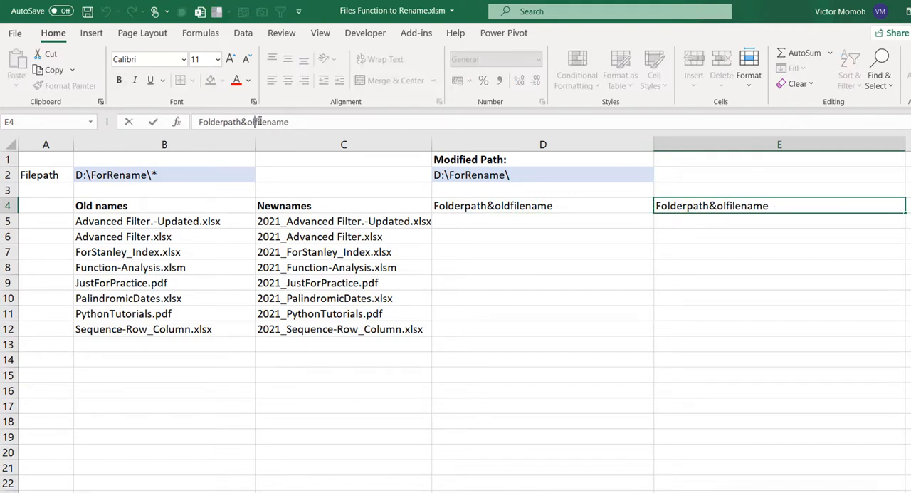
pyautogui.write('newfilename')
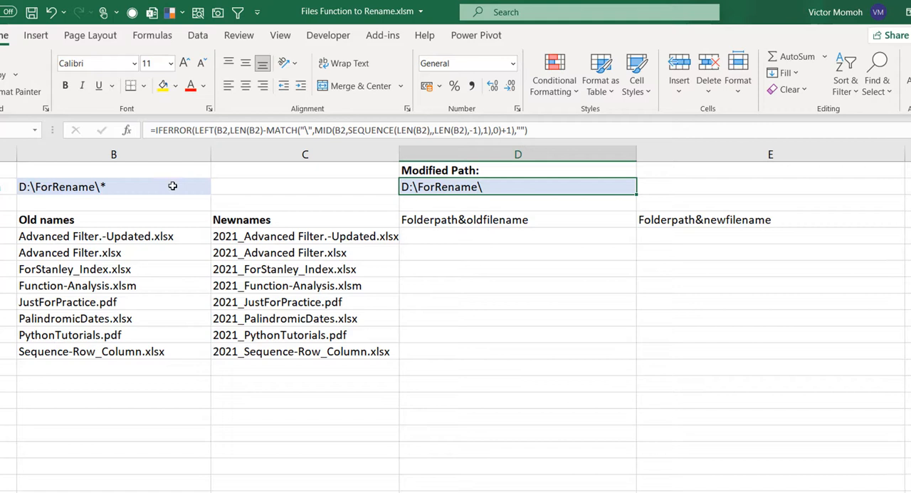
pyautogui.moveTo(151, 186)
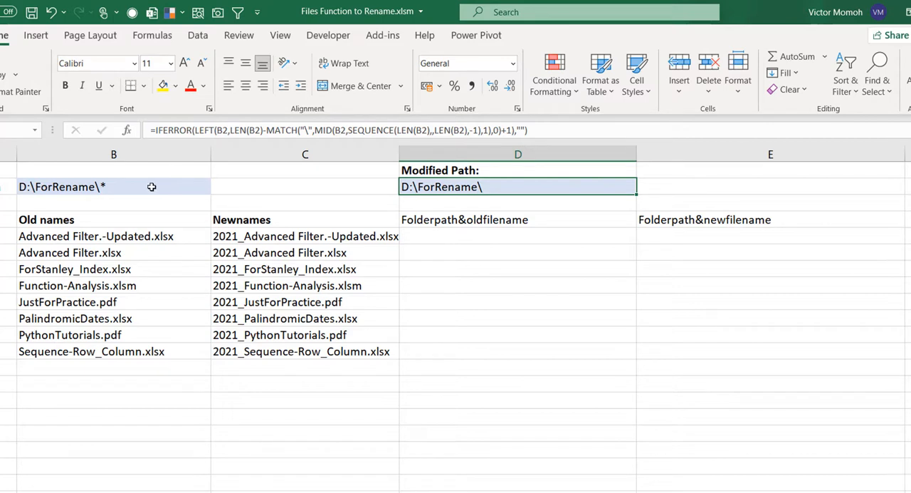
pyautogui.click(114, 186)
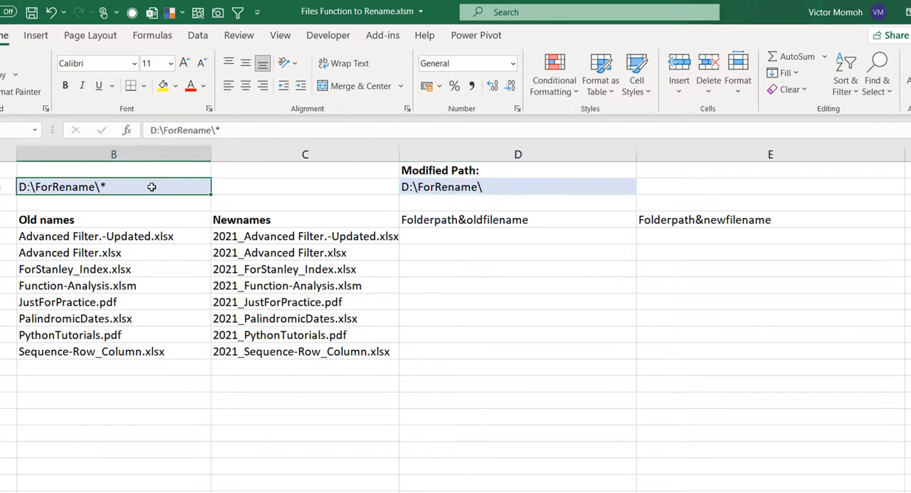
pyautogui.moveTo(553, 192)
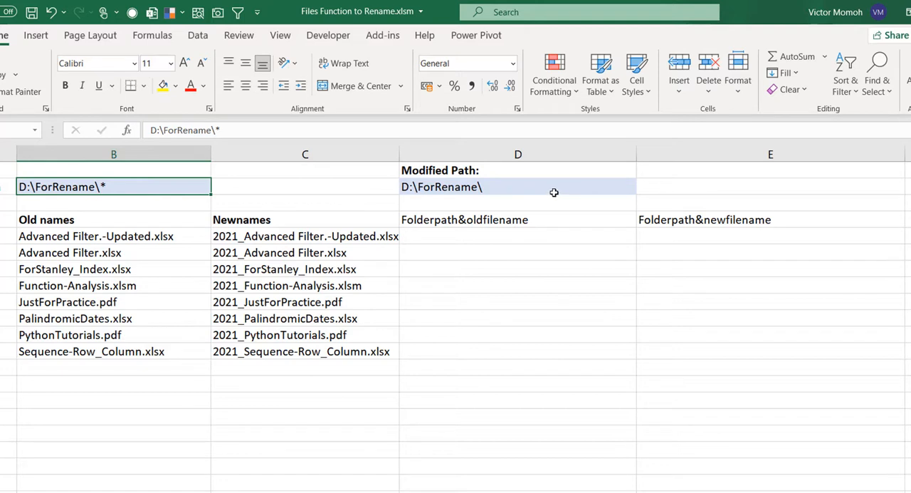
pyautogui.click(517, 186)
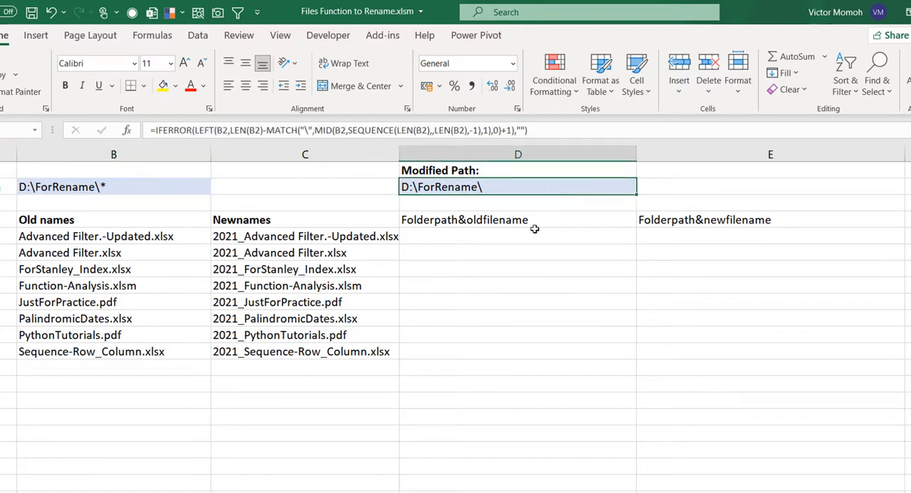
pyautogui.moveTo(529, 233)
pyautogui.write('=')
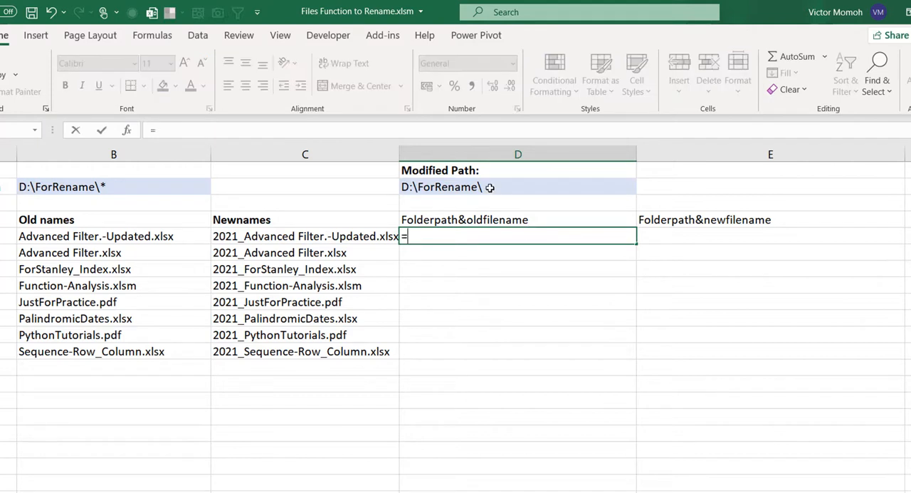
# - Spill full paths: $D$2&B5# in column D and $D$2&C5# in column E
pyautogui.click(518, 186)
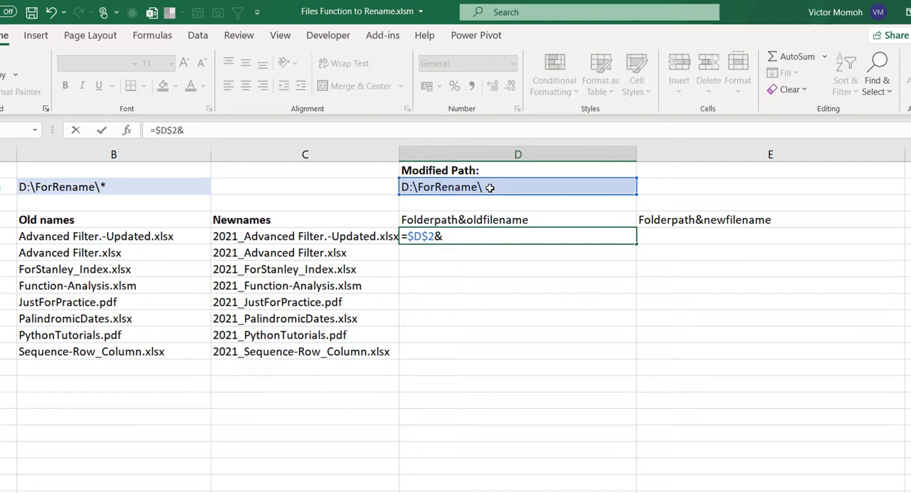
pyautogui.click(96, 236)
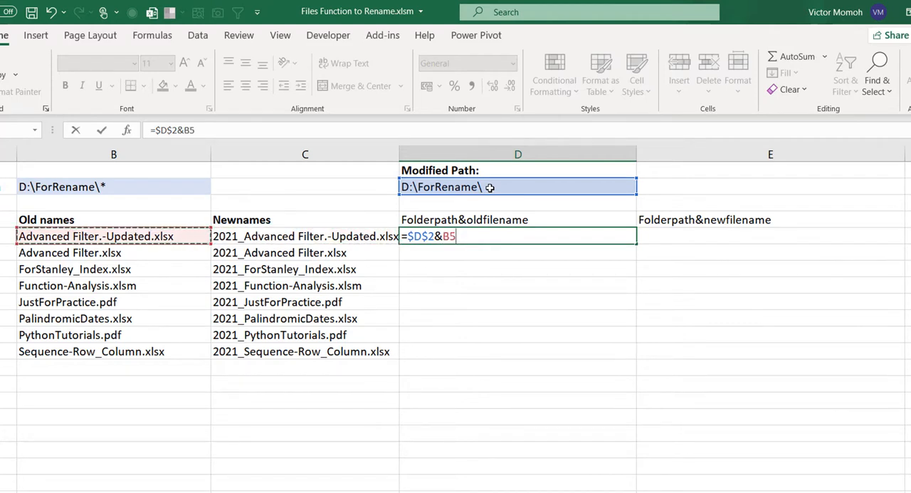
pyautogui.write('#')
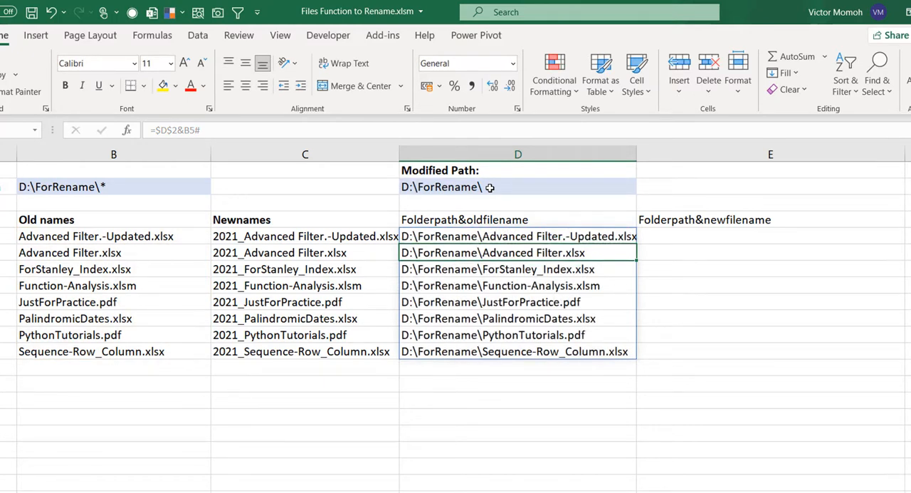
pyautogui.click(771, 235)
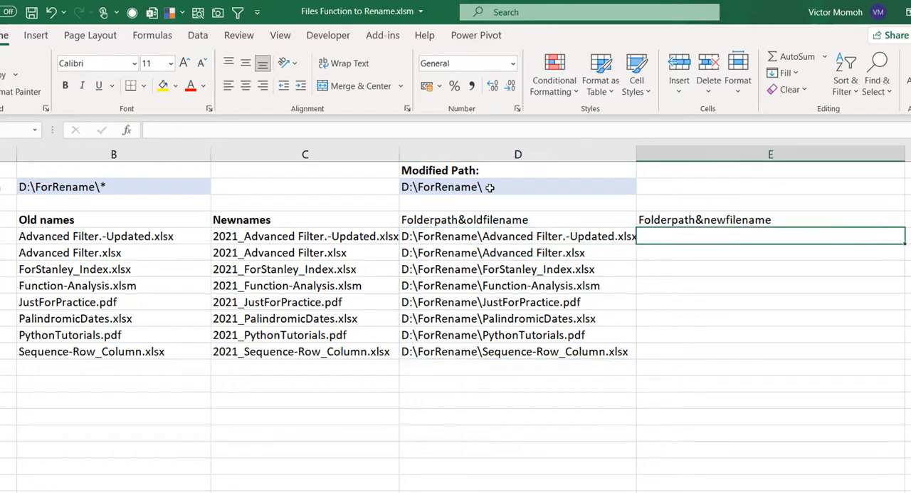
pyautogui.write('=')
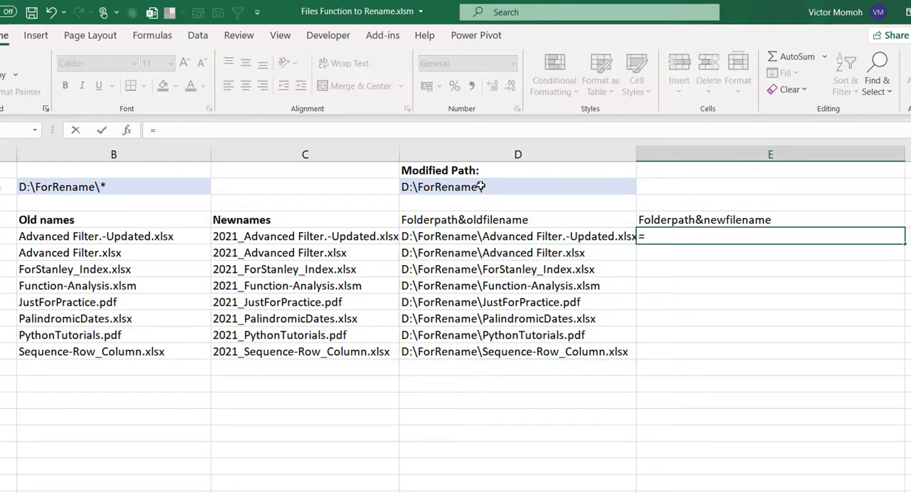
pyautogui.click(517, 186)
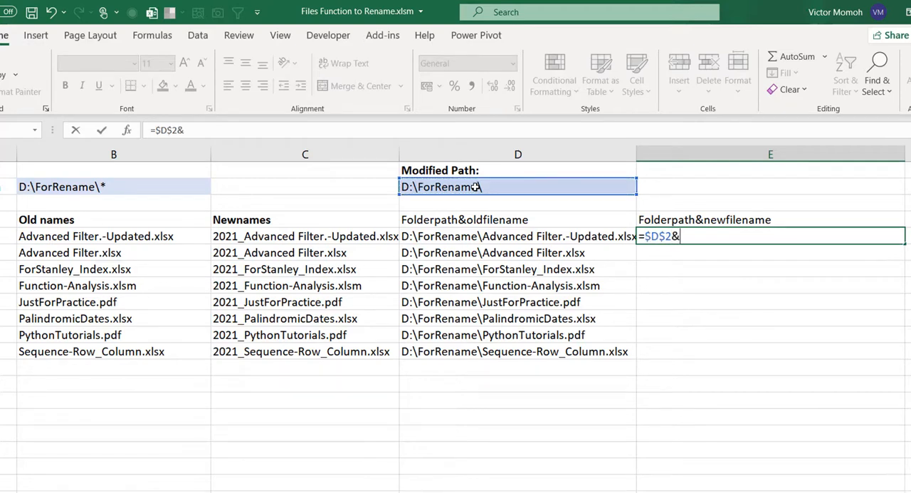
pyautogui.click(305, 236)
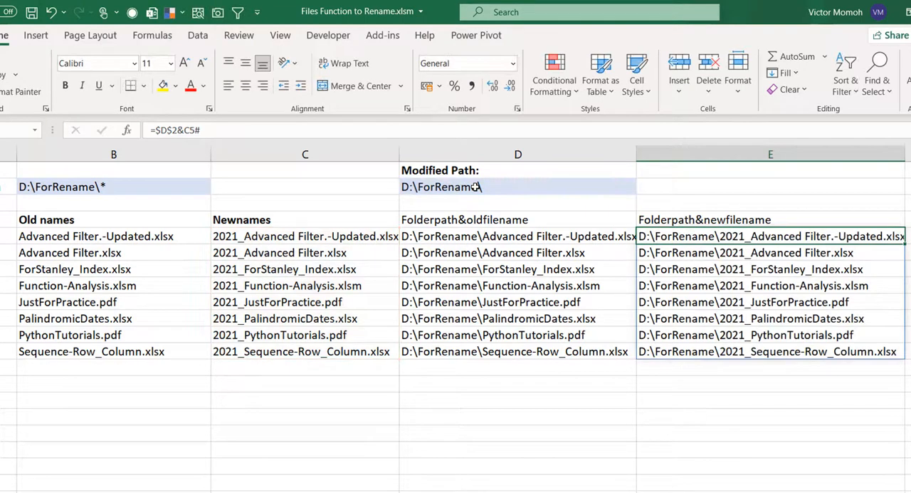
pyautogui.click(518, 220)
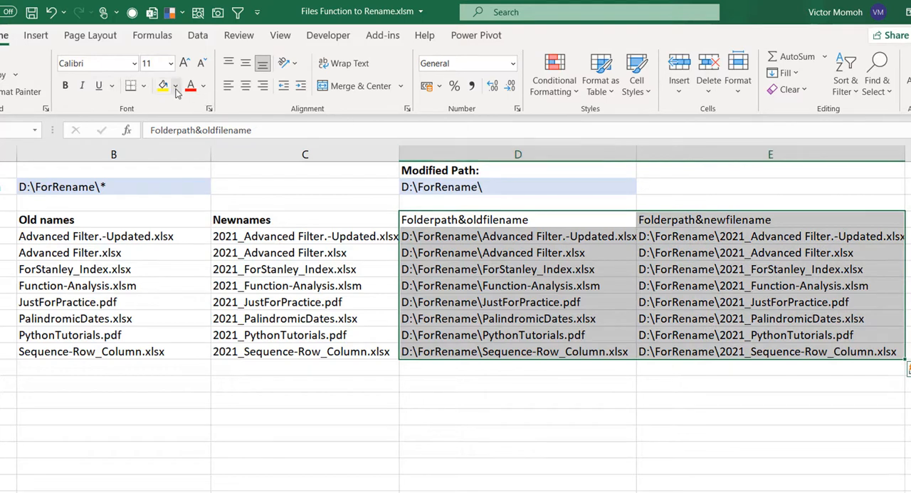
# - Shade the path table D4:E12 blue and its header row D4:E4 yellow
pyautogui.click(175, 85)
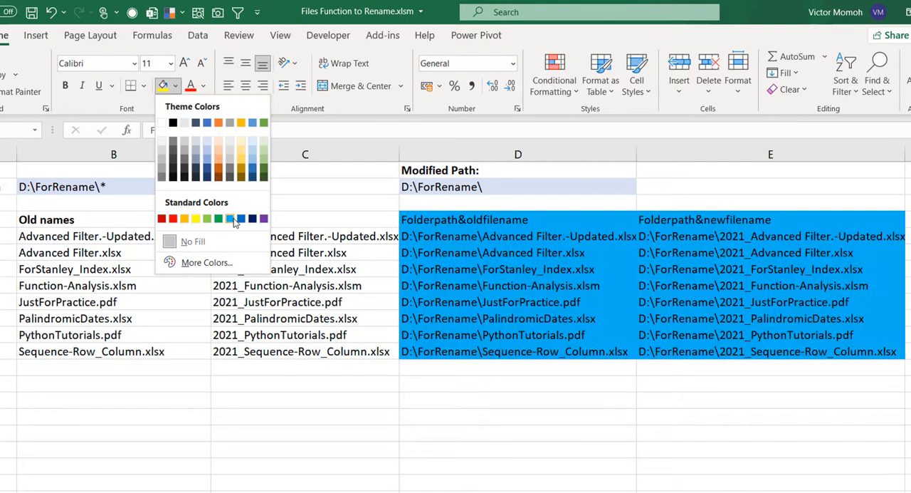
pyautogui.click(463, 220)
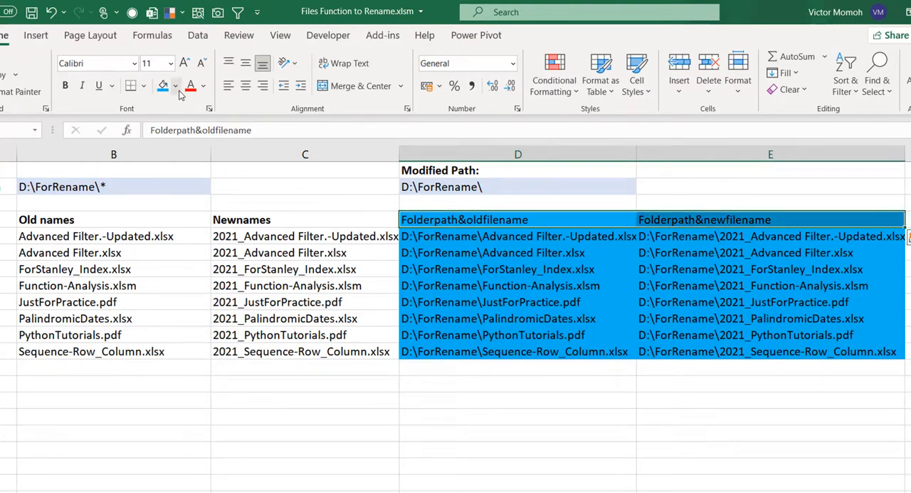
pyautogui.click(174, 85)
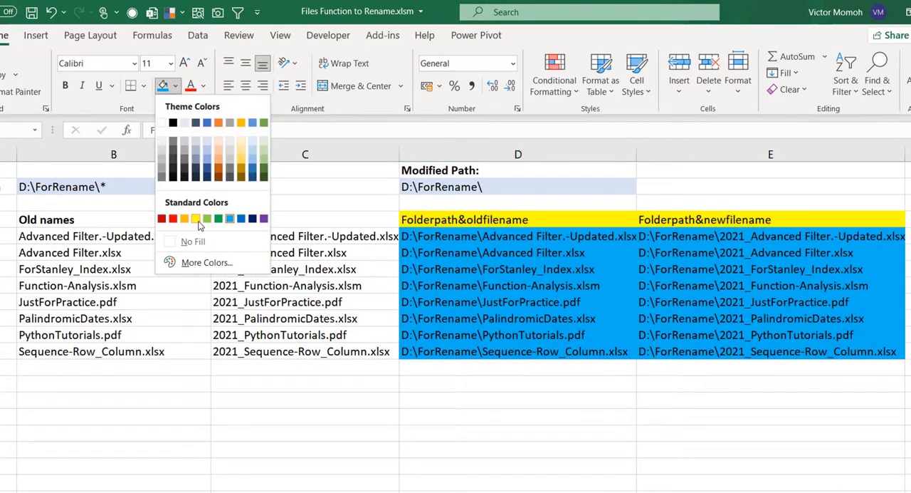
pyautogui.click(184, 219)
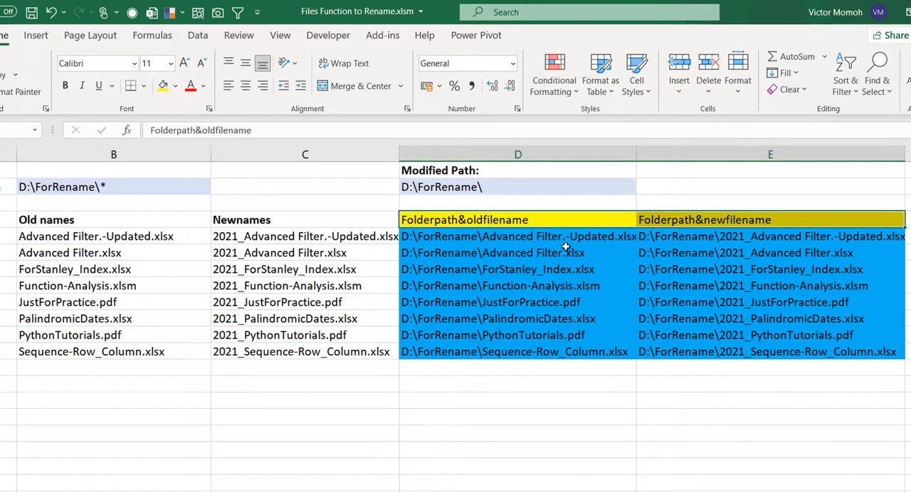
pyautogui.click(518, 252)
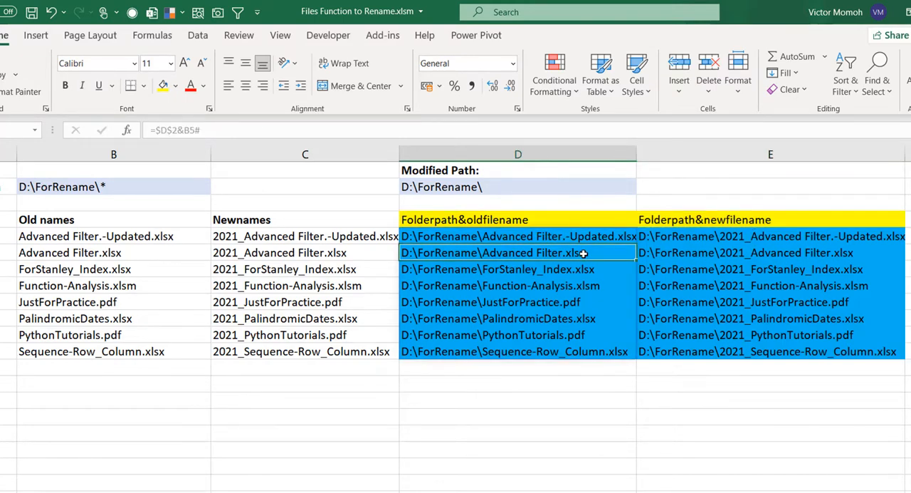
pyautogui.press('Alt+F11')
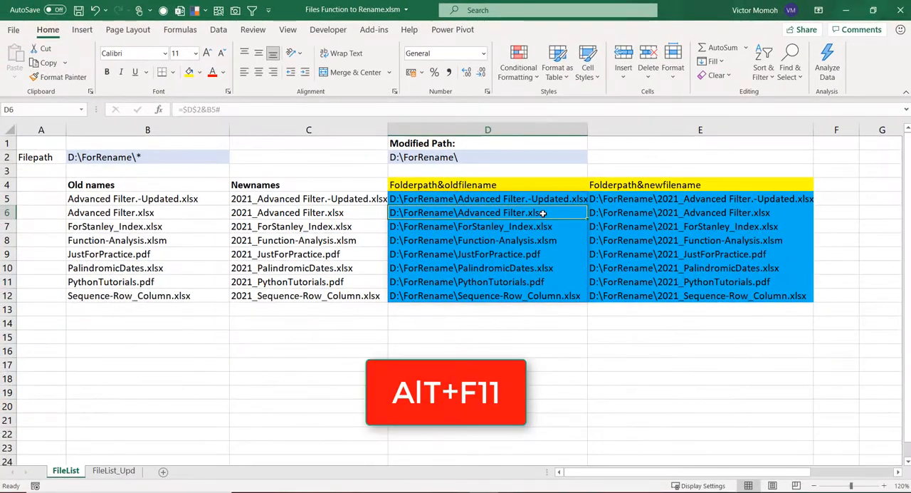
# - Insert a VBA module with Sub Renamefiles() declaring Dim I As Long
pyautogui.press('Alt+F11')
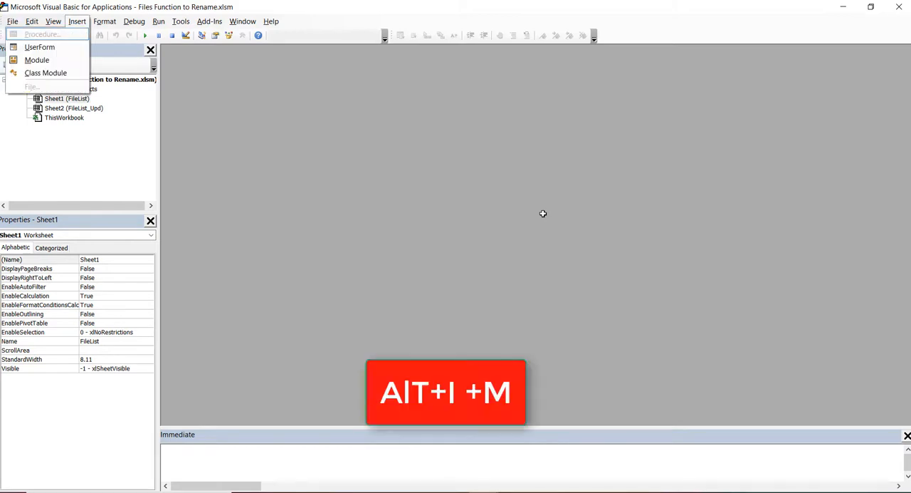
pyautogui.click(52, 49)
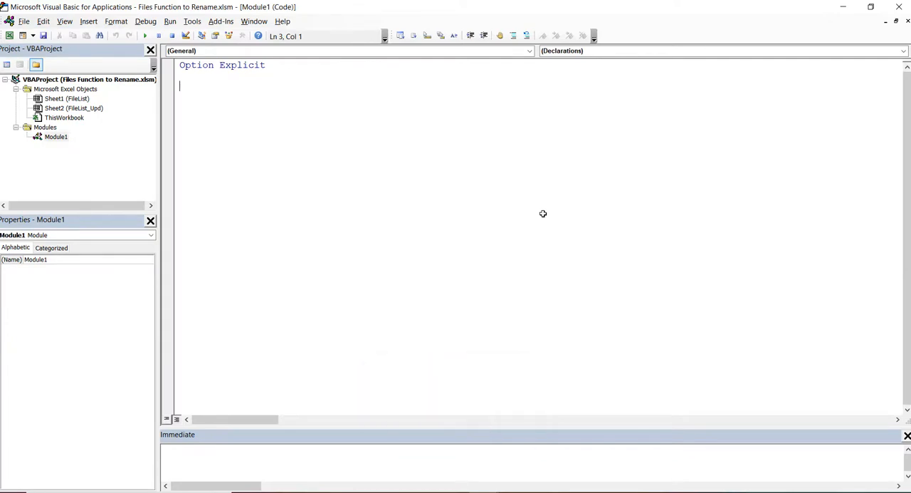
pyautogui.write('Sub')
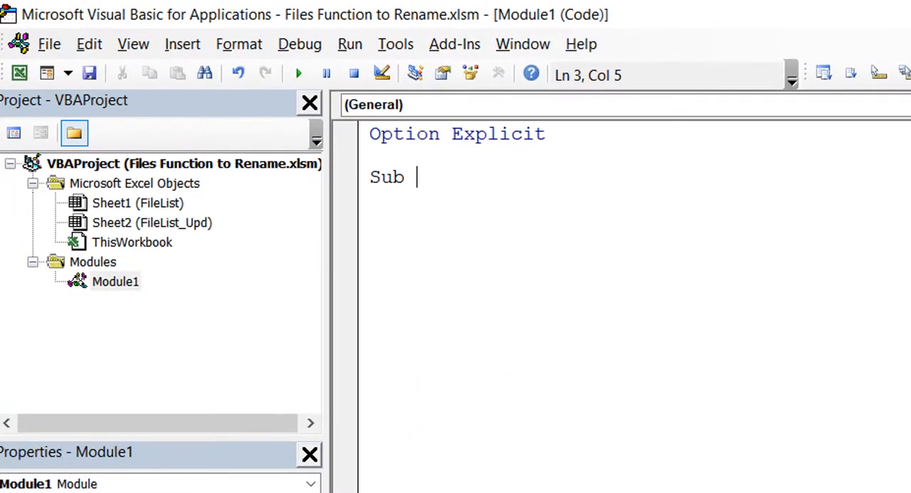
pyautogui.write('R')
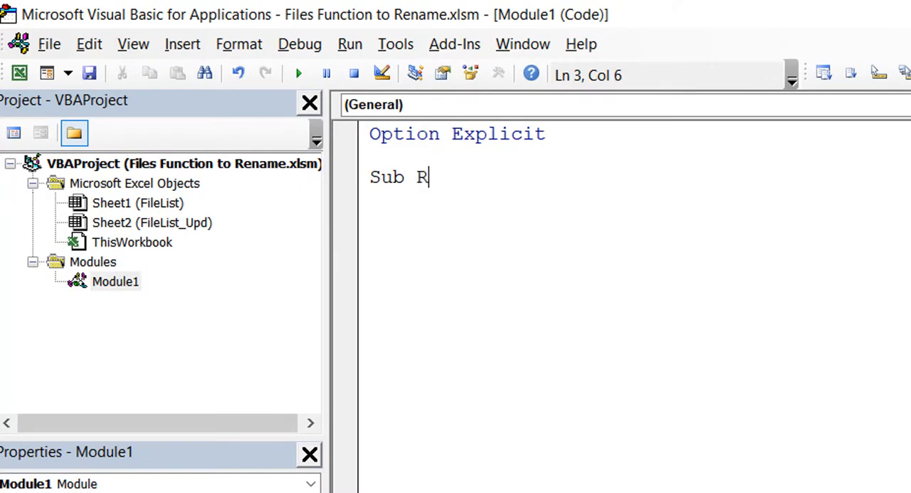
pyautogui.write('enamefiles(')
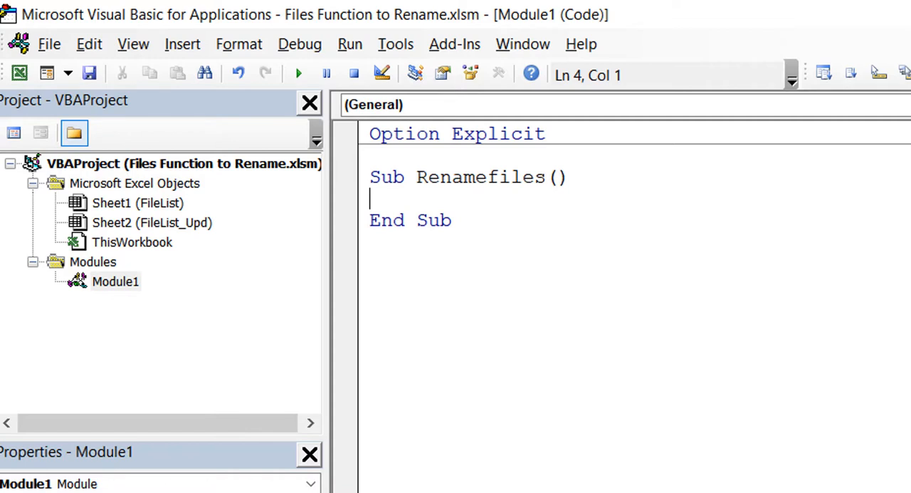
pyautogui.write('Dim')
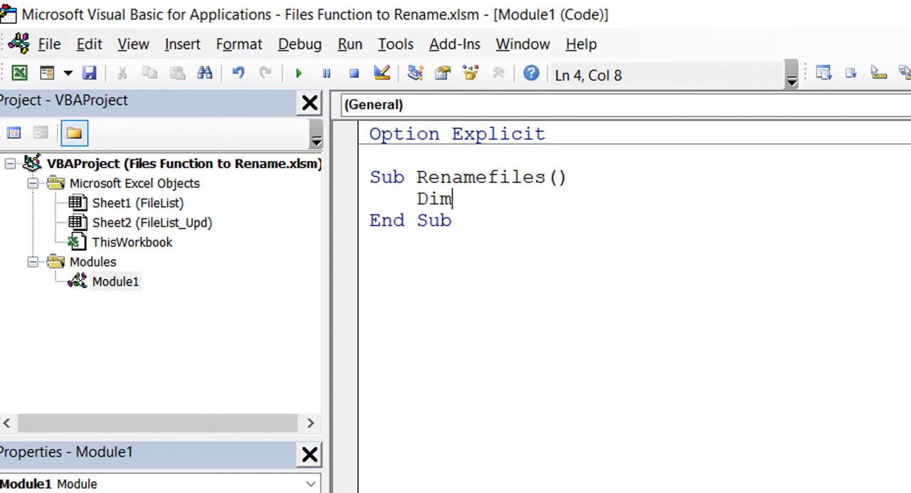
pyautogui.write('I as')
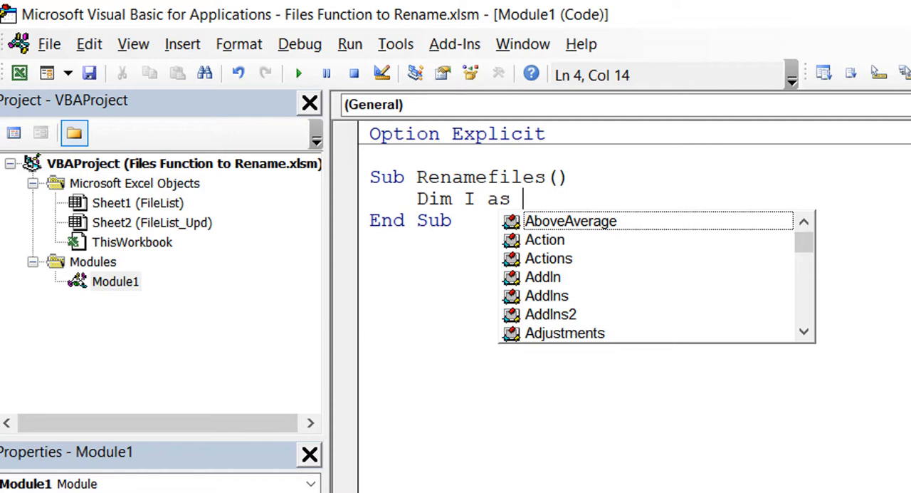
pyautogui.write('long')
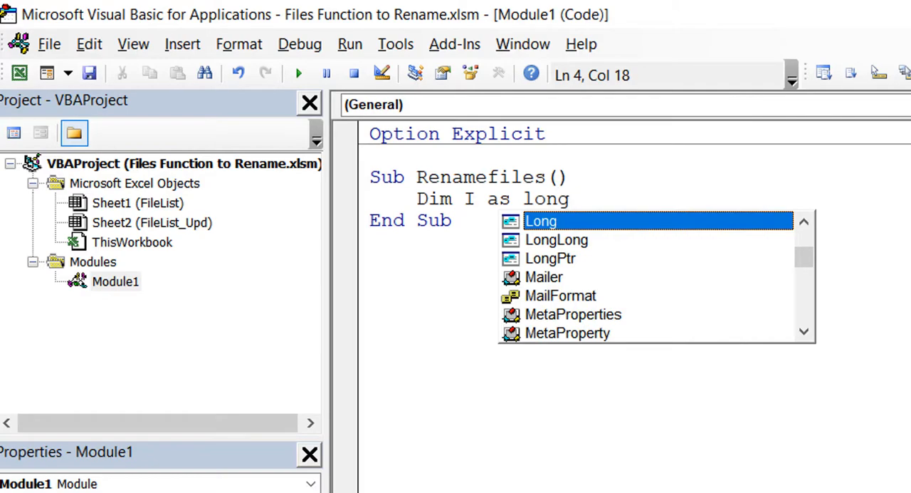
pyautogui.press('Enter')
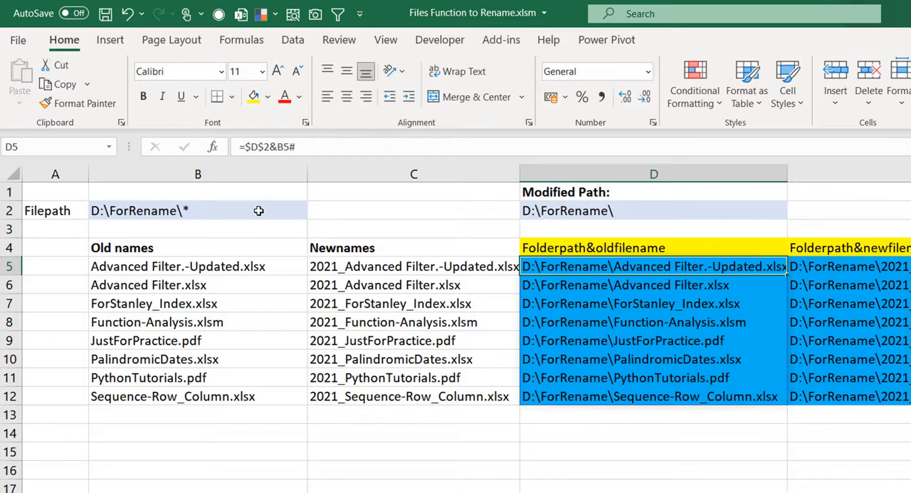
pyautogui.moveTo(577, 406)
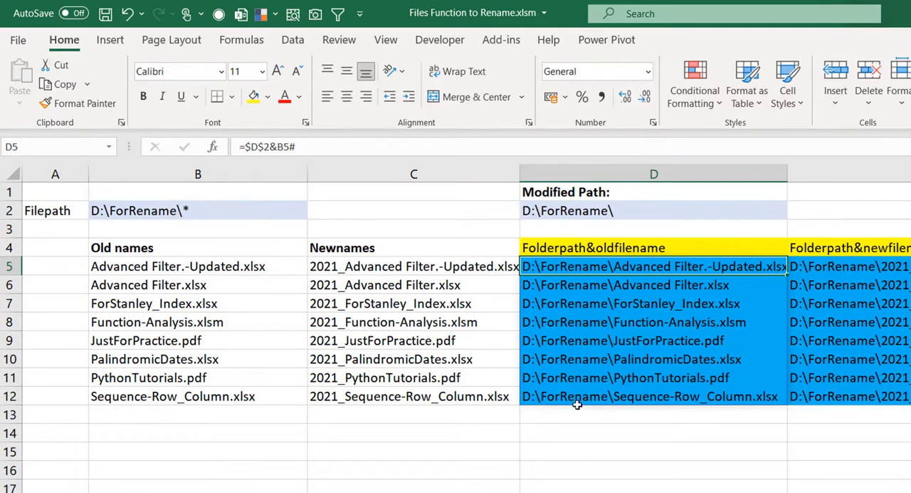
# - Jump through column D from D5 with Ctrl+Down/Up to find the last filled path row
pyautogui.click(651, 396)
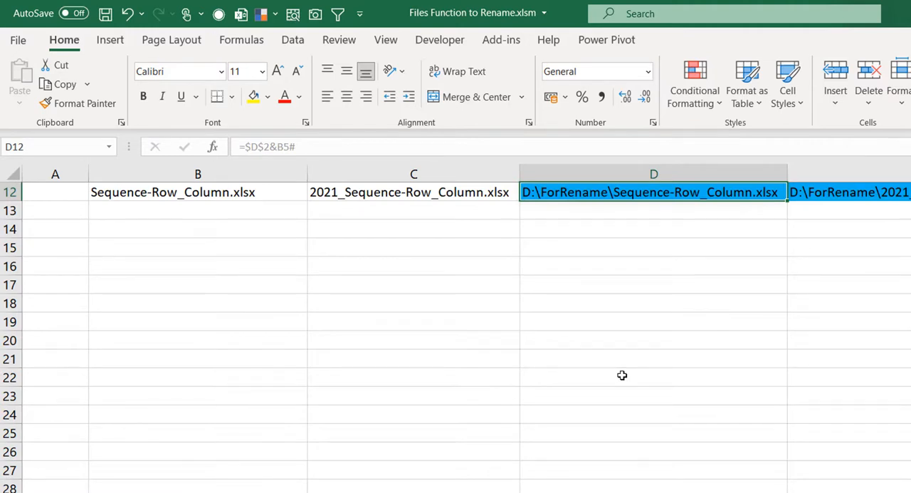
pyautogui.press('ctrl+Down')
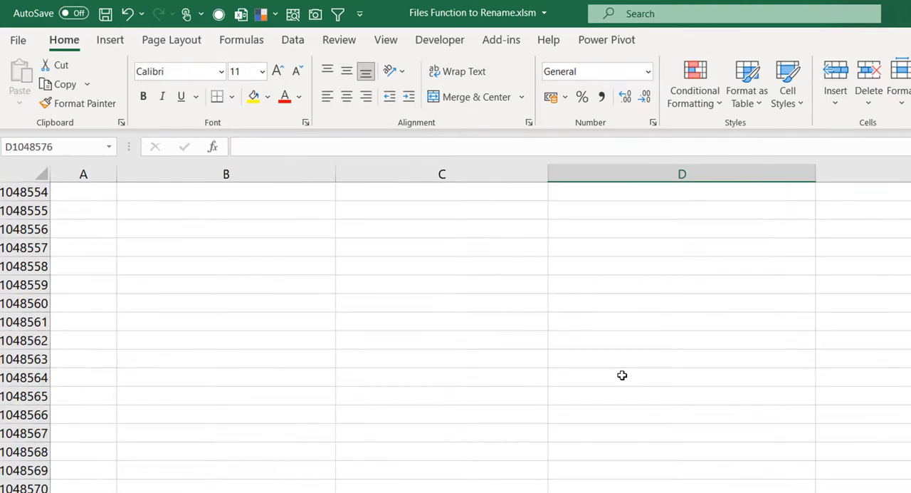
pyautogui.press('Ctrl+Up')
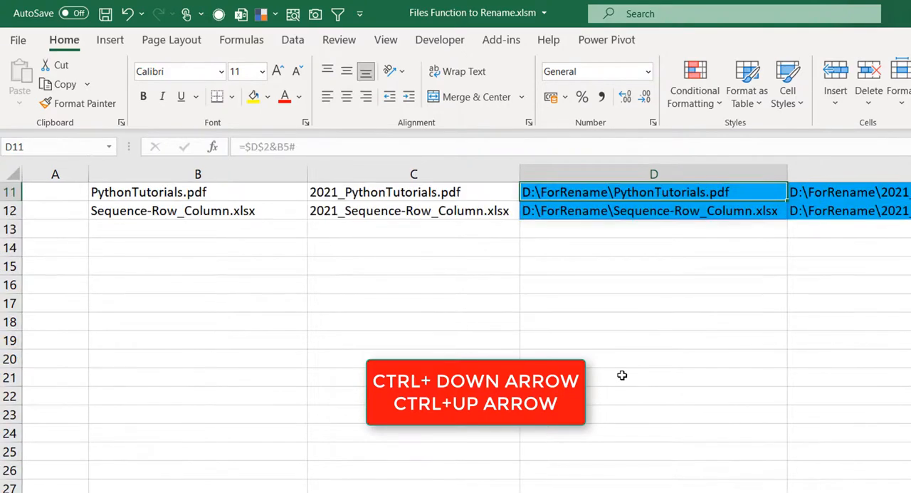
pyautogui.press('Ctrl+Up')
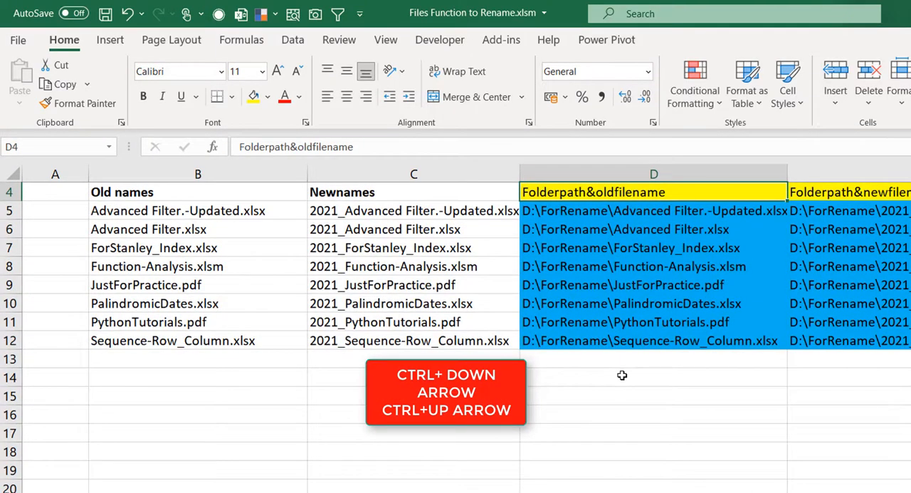
pyautogui.press('Alt+F11')
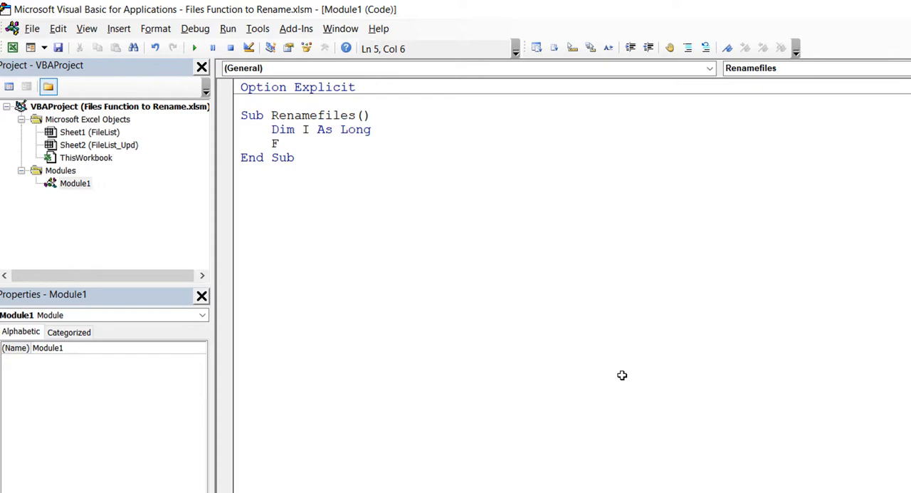
# - Write For I = 5 To Range("D" & Rows.Count).End(xlUp).Row, closed by Next I
pyautogui.write('or I = 5')
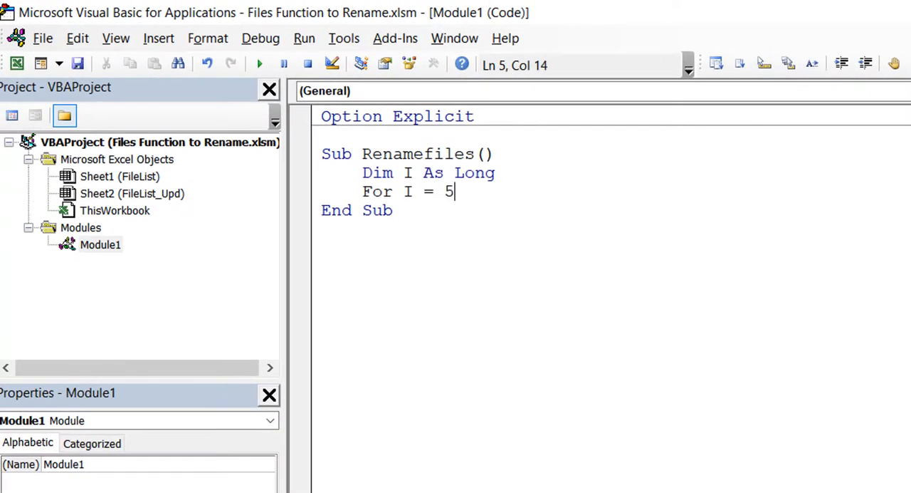
pyautogui.write('to r')
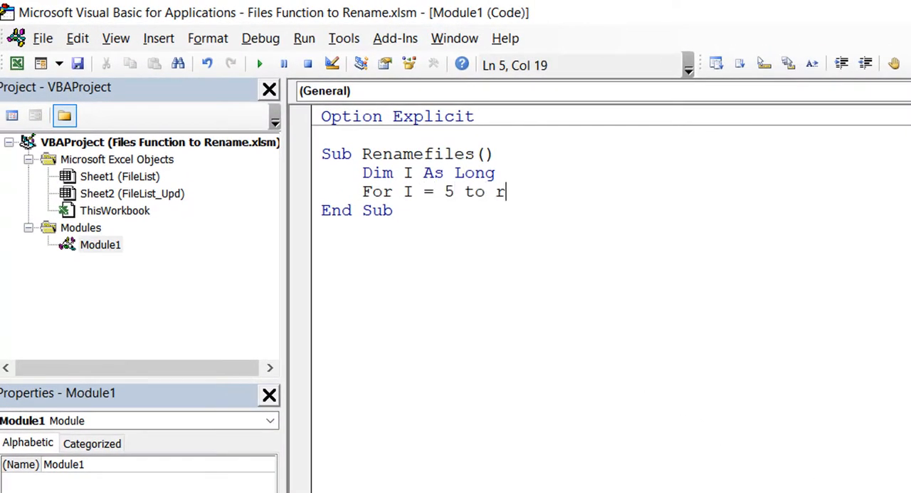
pyautogui.write('ange("D"')
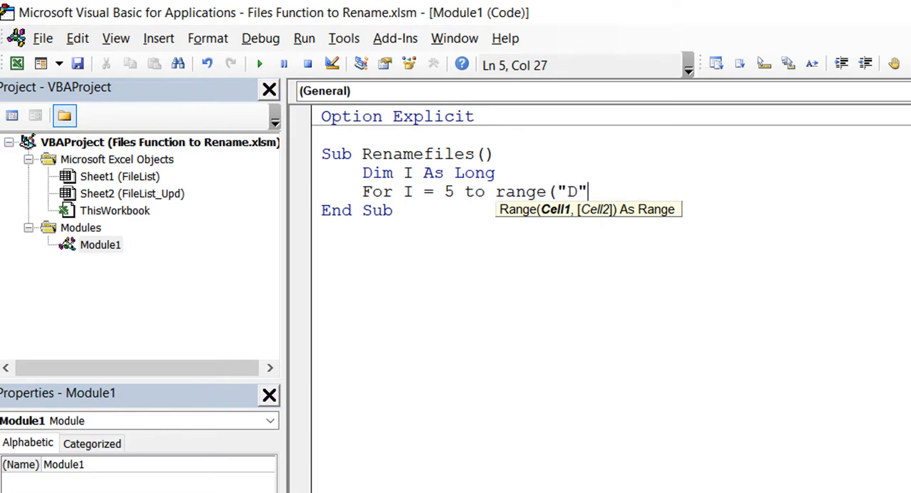
pyautogui.write('& ro')
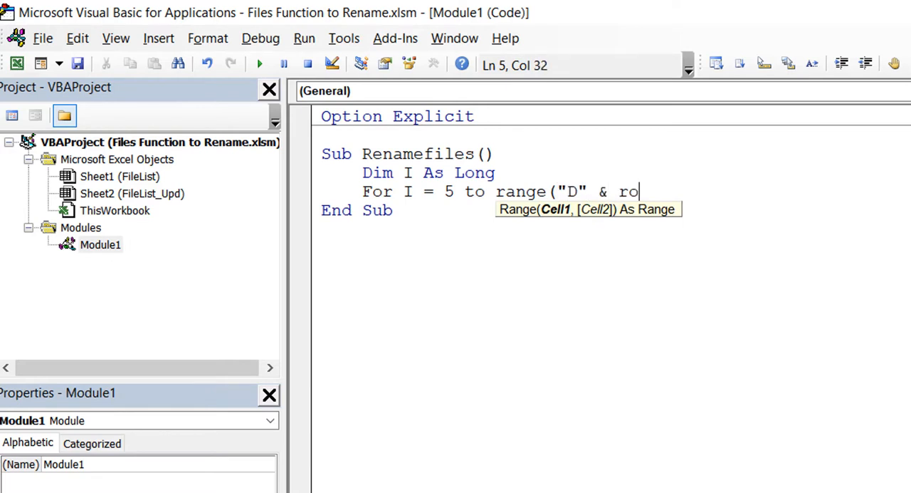
pyautogui.write('ws.count')
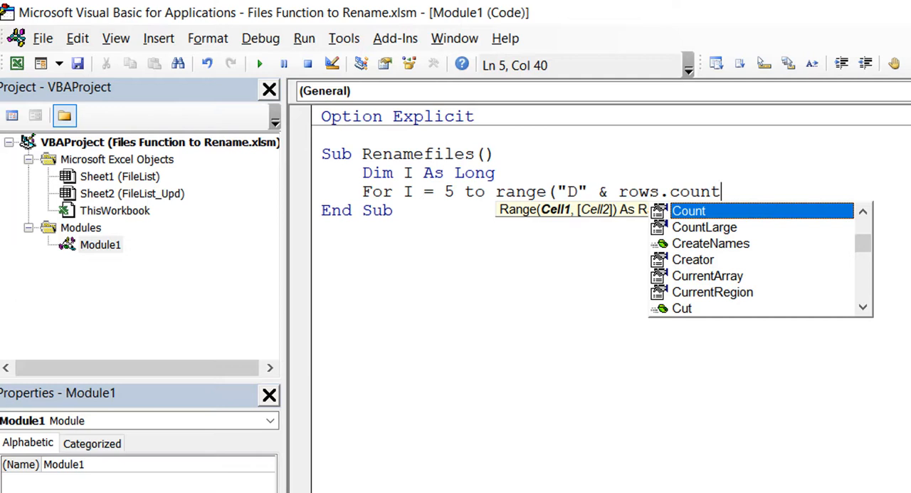
pyautogui.write(').')
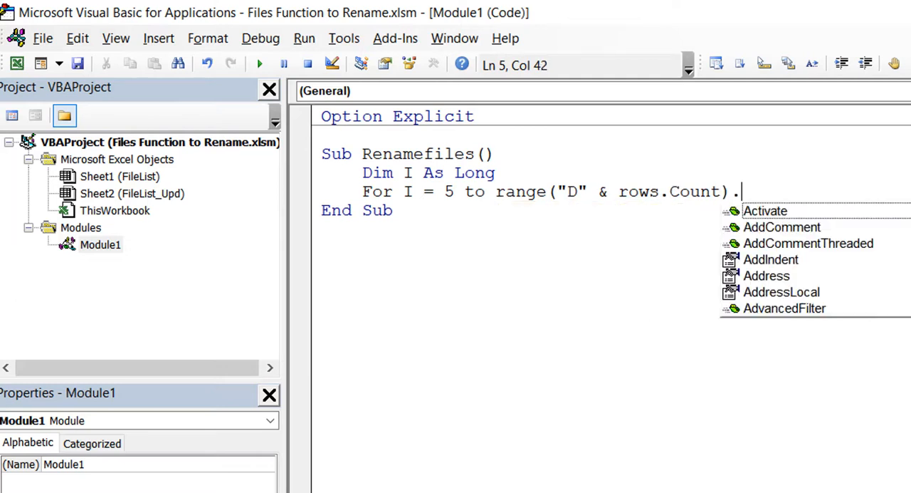
pyautogui.write('end')
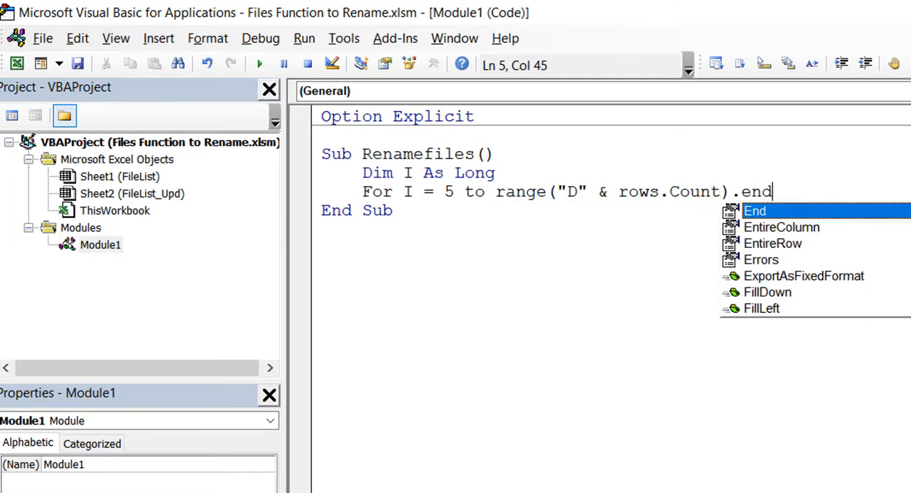
pyautogui.write('(')
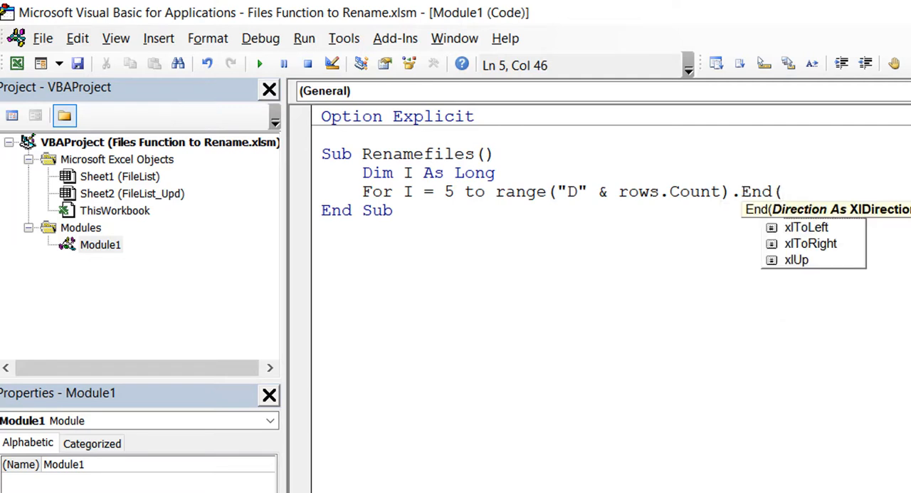
pyautogui.write('xlUp')
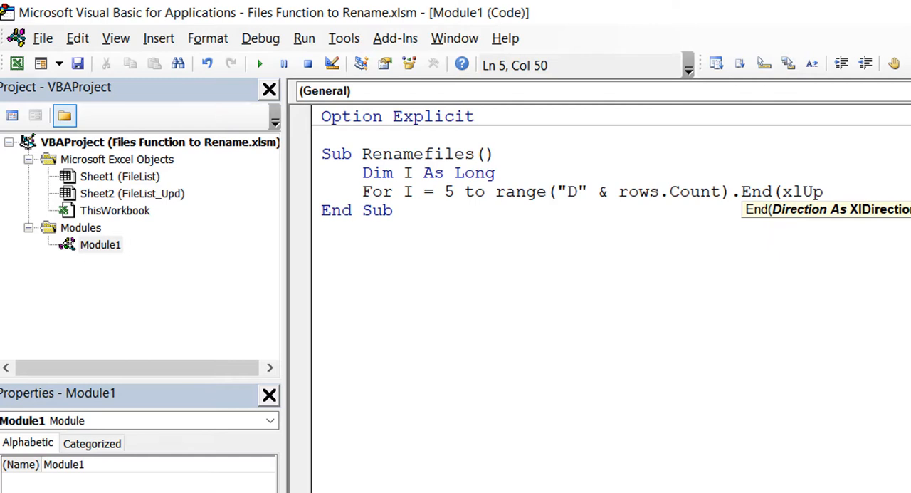
pyautogui.write('.r')
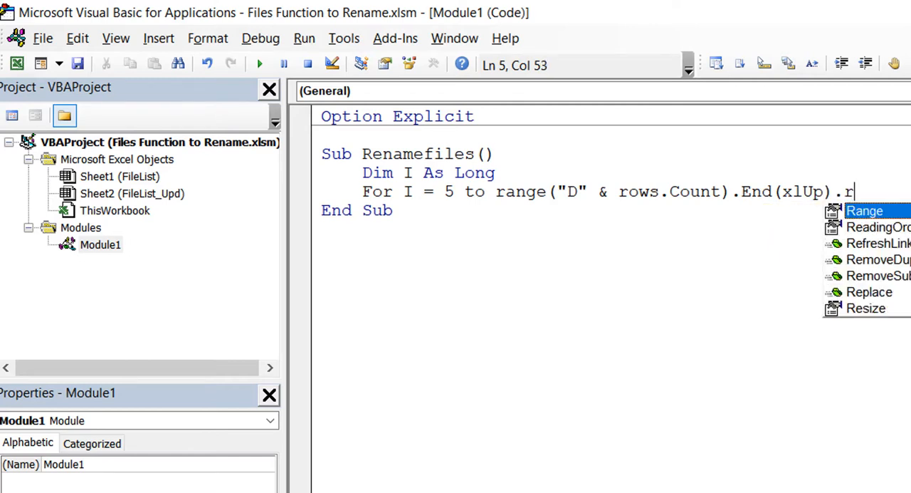
pyautogui.write('Row')
pyautogui.write('Next')
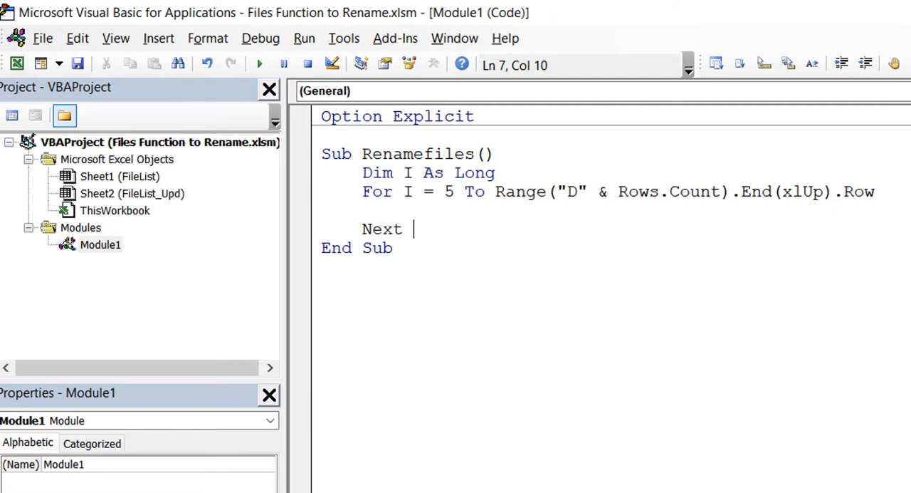
pyautogui.write('I')
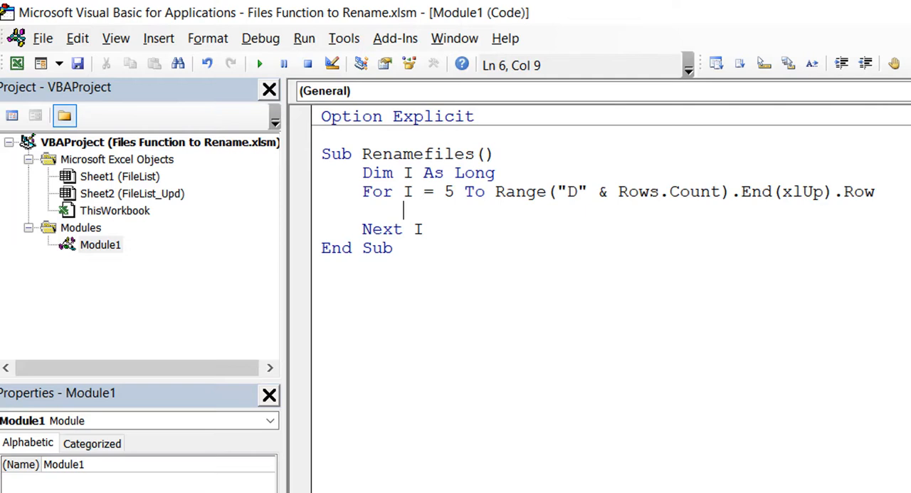
# - Add Name Range("D" & I).Value As Range("E" & I).Value inside the loop
pyautogui.write('name')
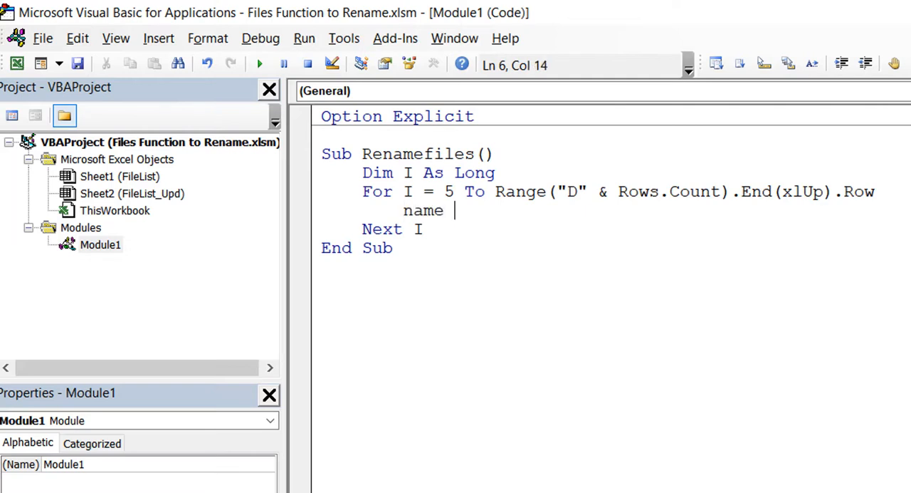
pyautogui.write('range(')
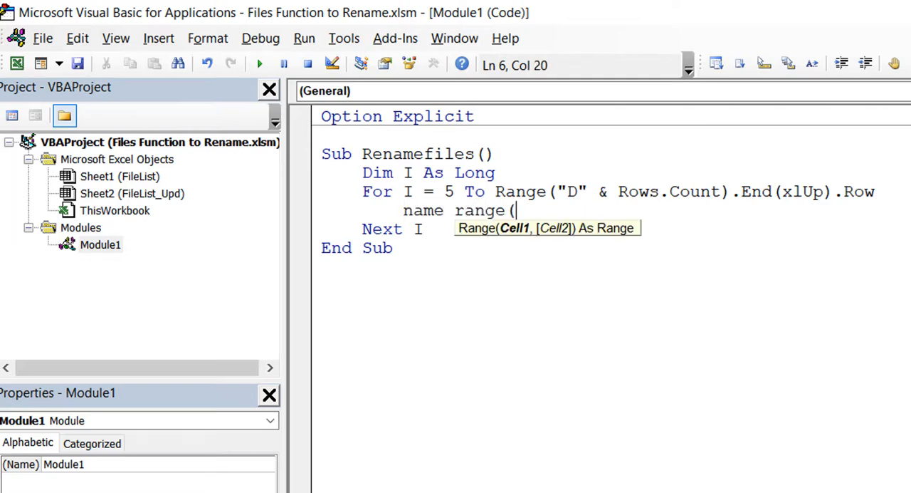
pyautogui.write('"D" &')
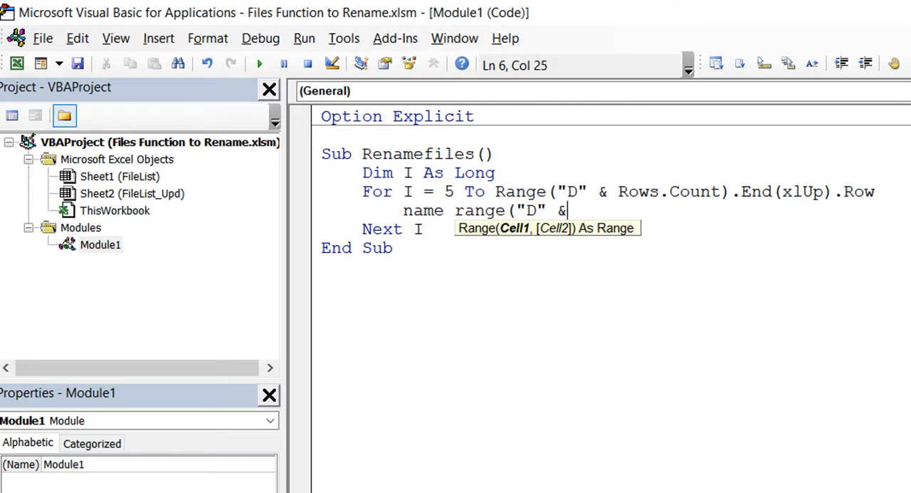
pyautogui.write('I')
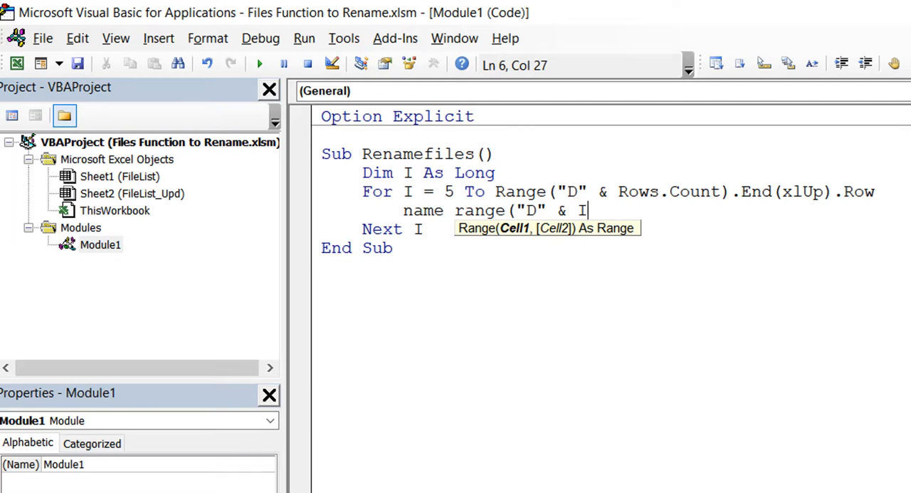
pyautogui.write(').value as')
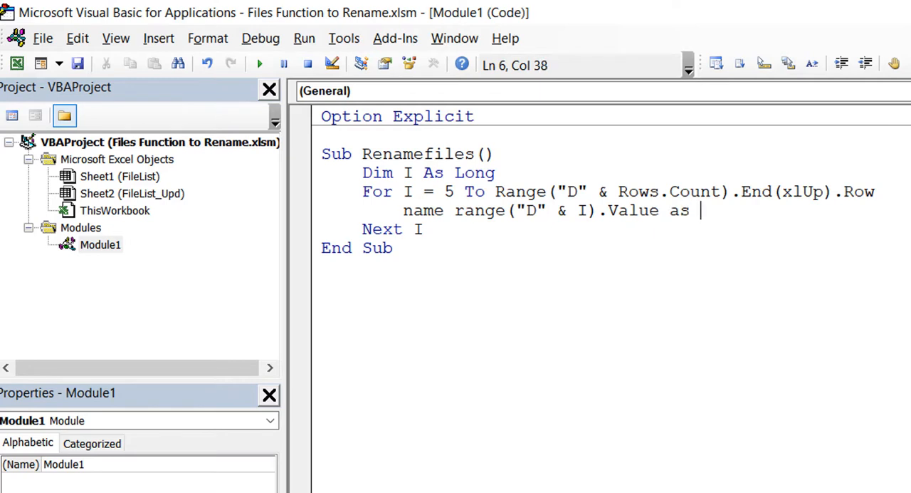
pyautogui.write('range("')
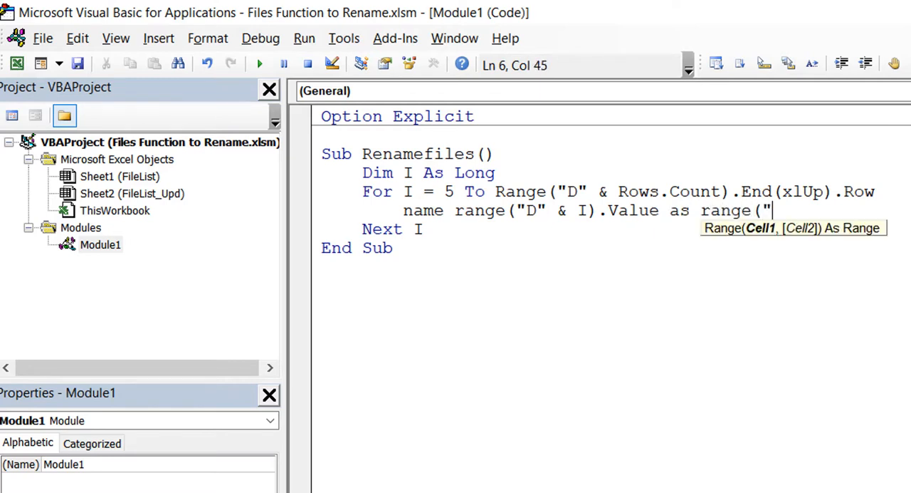
pyautogui.write('E" & i).valu')
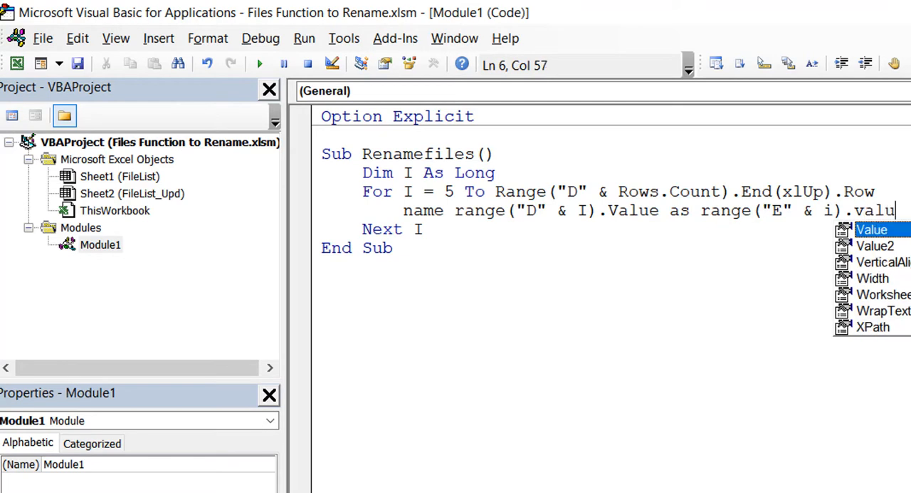
pyautogui.press('Enter')
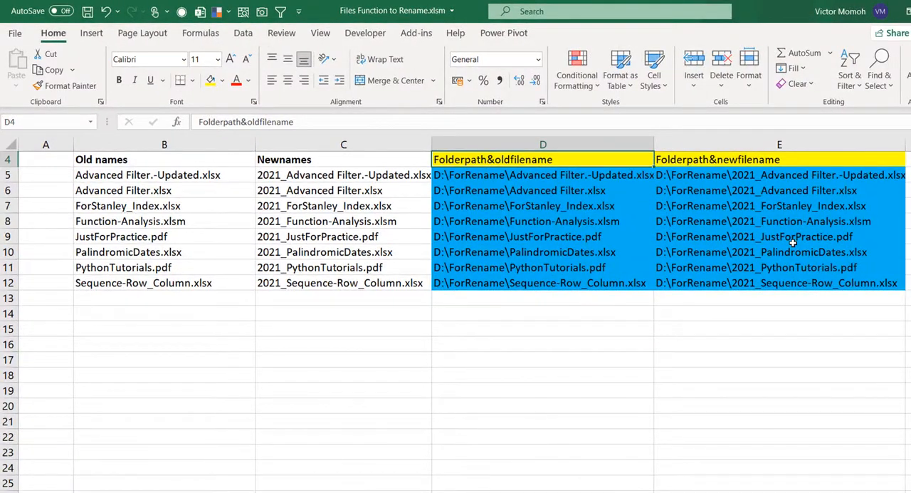
# - Return to the worksheet, where files now show the 2021_ prefix after renaming
pyautogui.press('alt+F11')
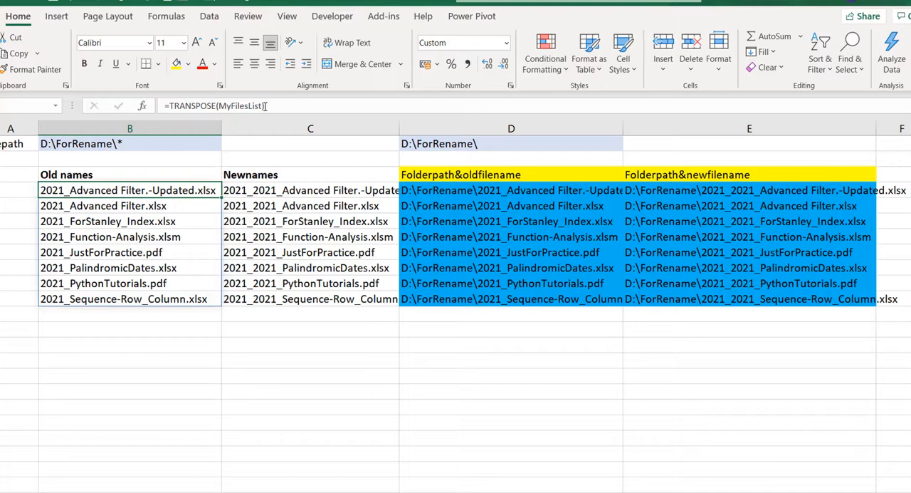
pyautogui.click(310, 190)
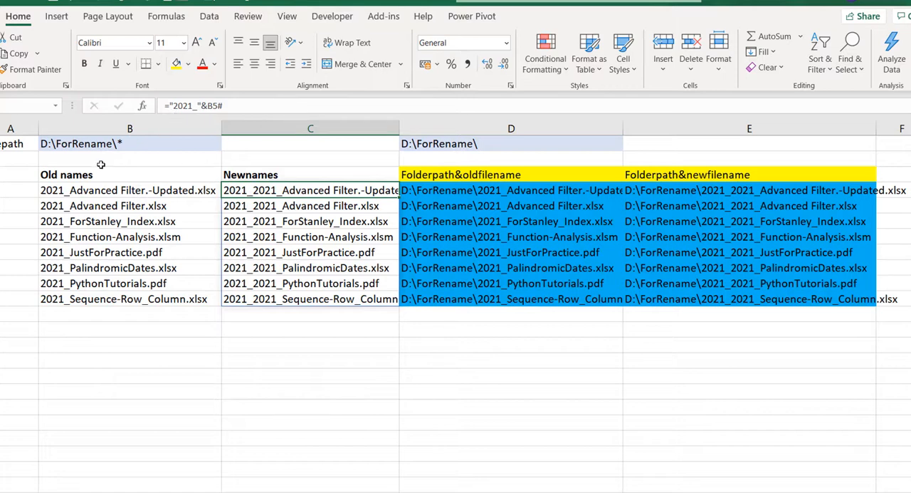
pyautogui.doubleClick(311, 190)
pyautogui.write('=RIGHT(')
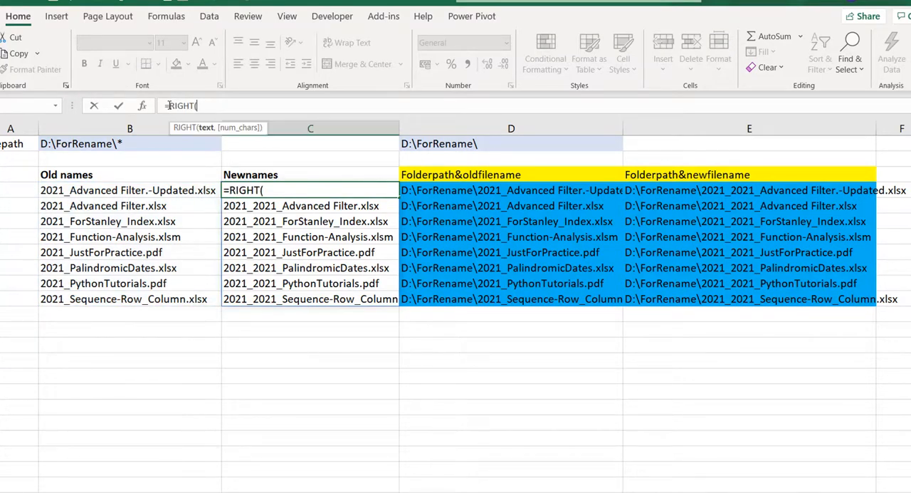
# - Enter =RIGHT(B5#,LEN(B5#)-5) in C5 to spill the names without the 2021_ prefix
pyautogui.click(128, 190)
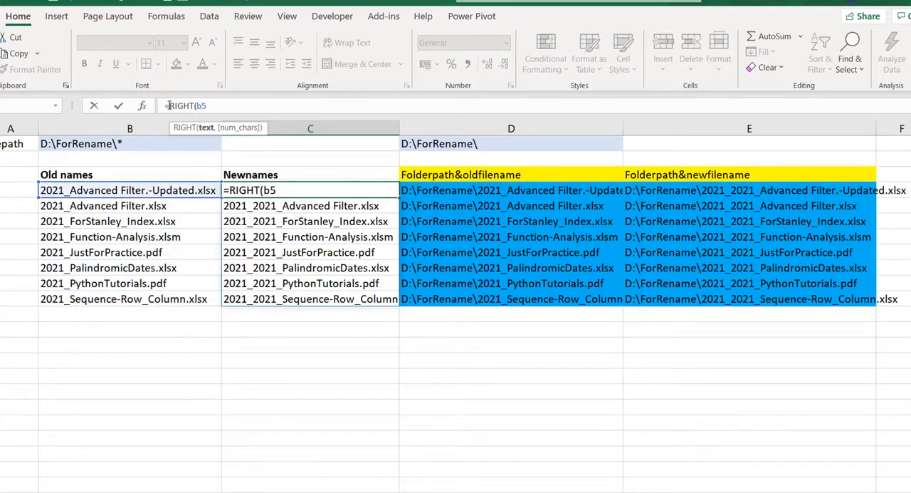
pyautogui.write('#')
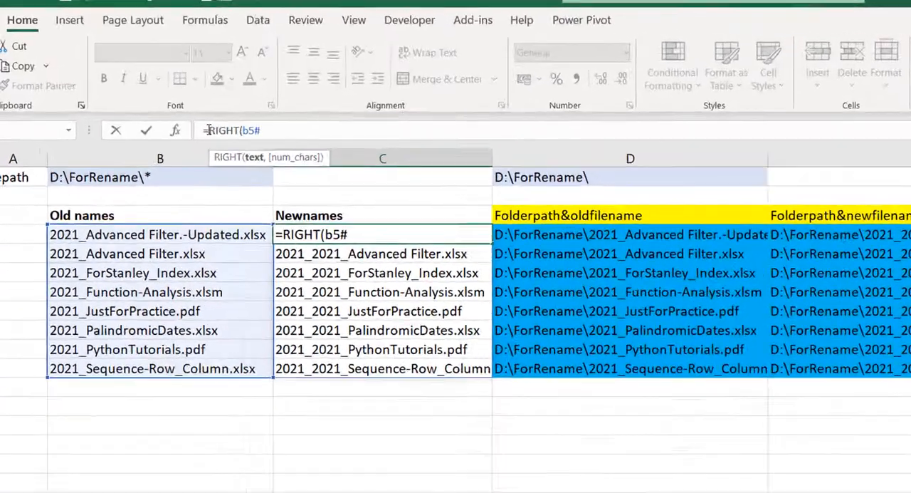
pyautogui.write(',len')
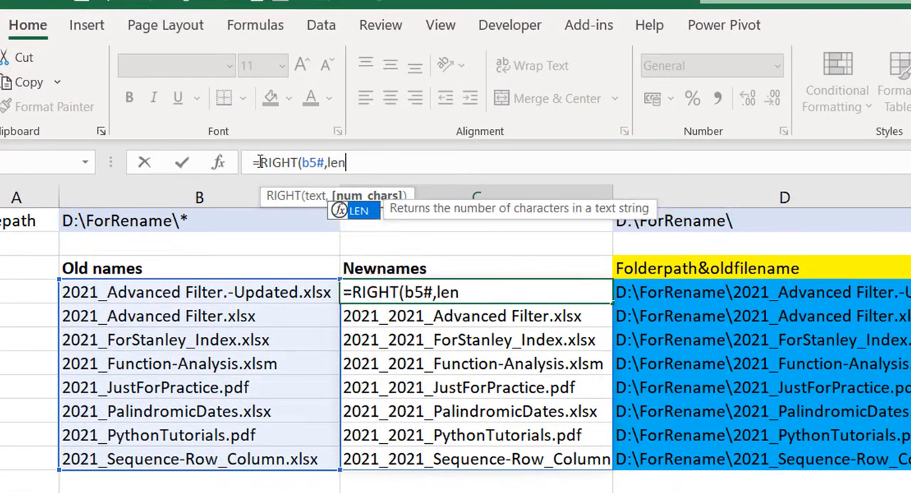
pyautogui.write('LEN(b')
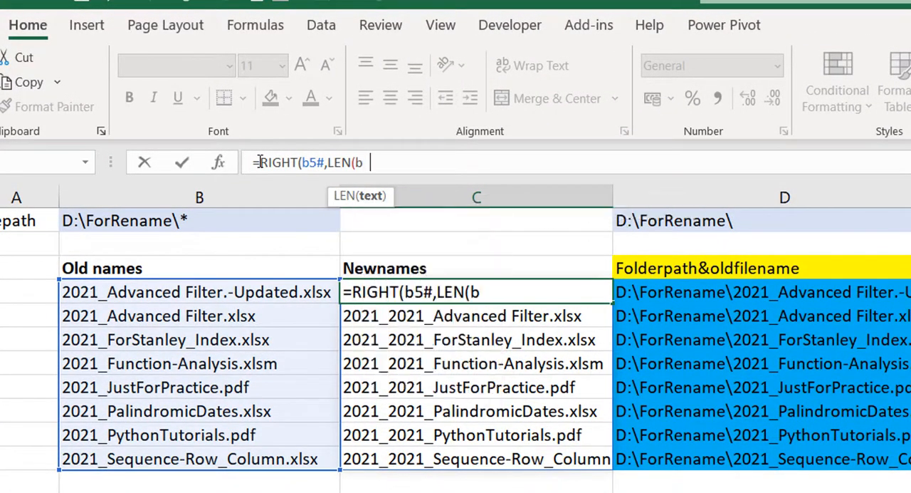
pyautogui.write('5#)')
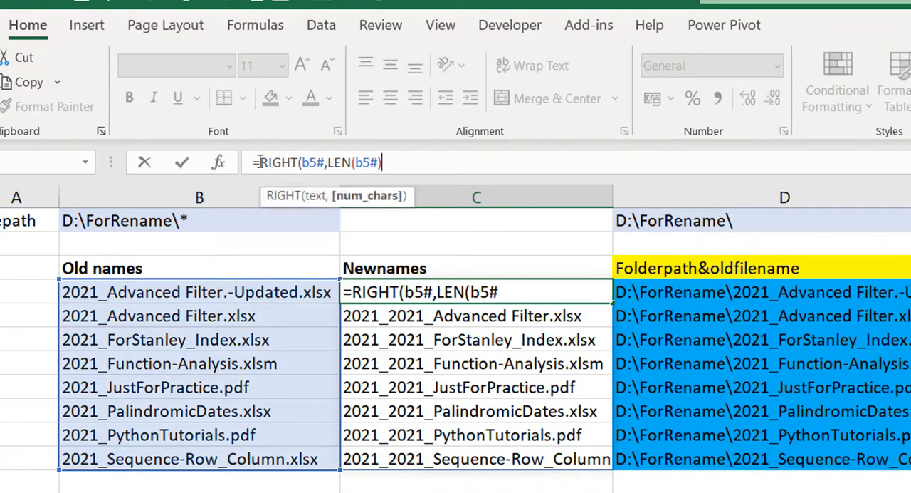
pyautogui.write('-5)')
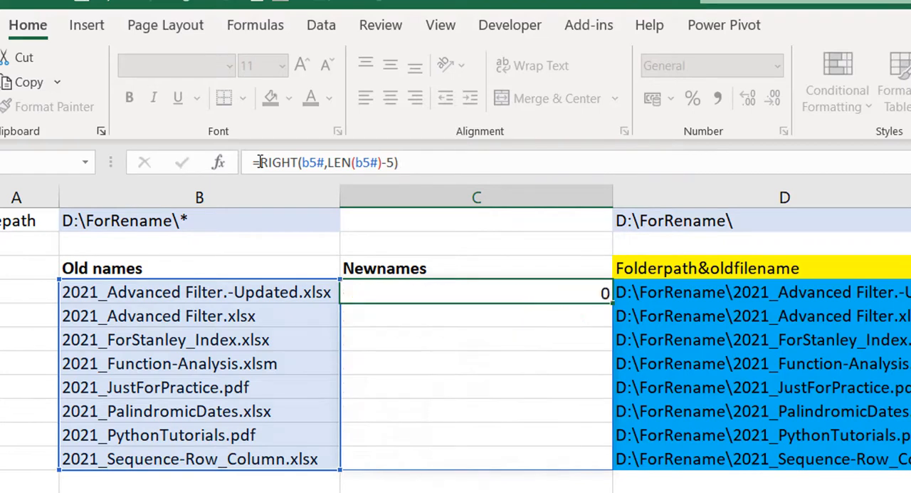
pyautogui.press('Enter')
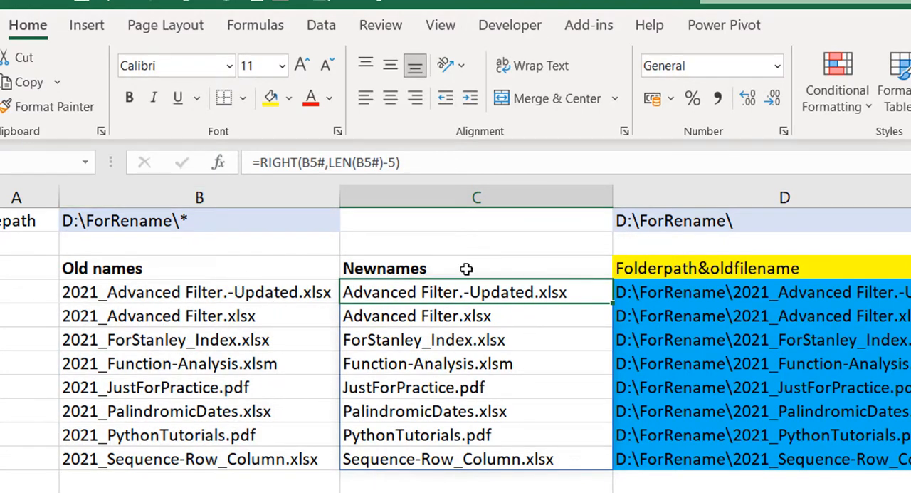
pyautogui.moveTo(480, 435)
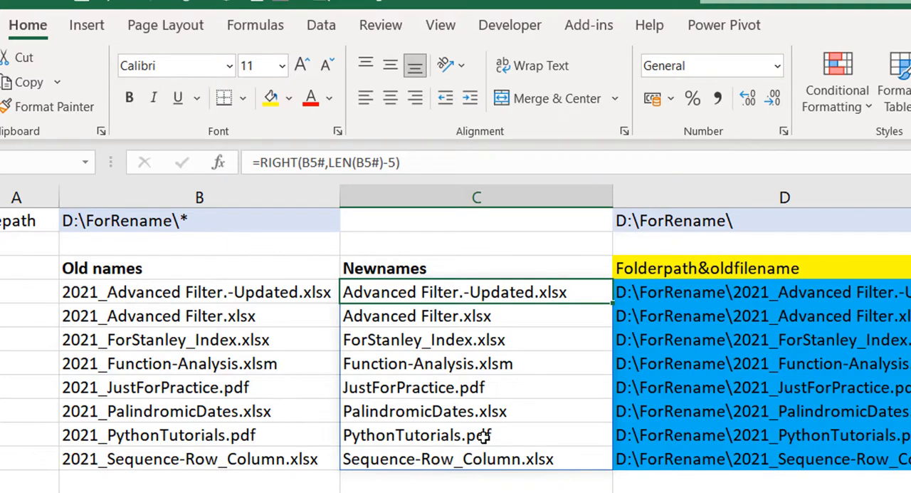
pyautogui.moveTo(631, 451)
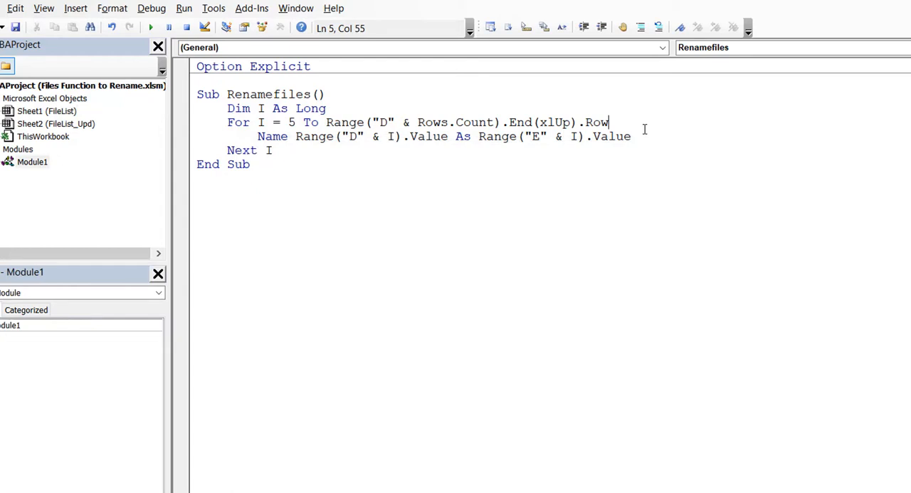
# - Run the Renamefiles macro in the VBA editor to rename the eight files back
pyautogui.click(150, 28)
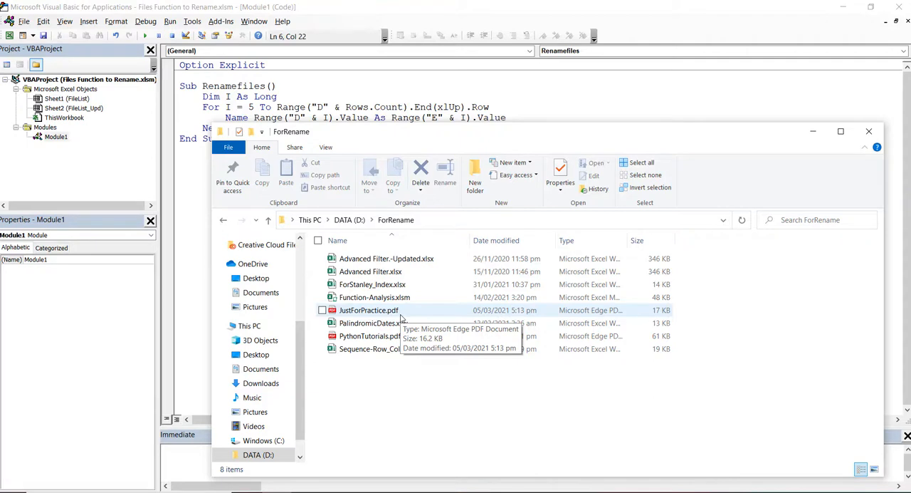
pyautogui.moveTo(402, 317)
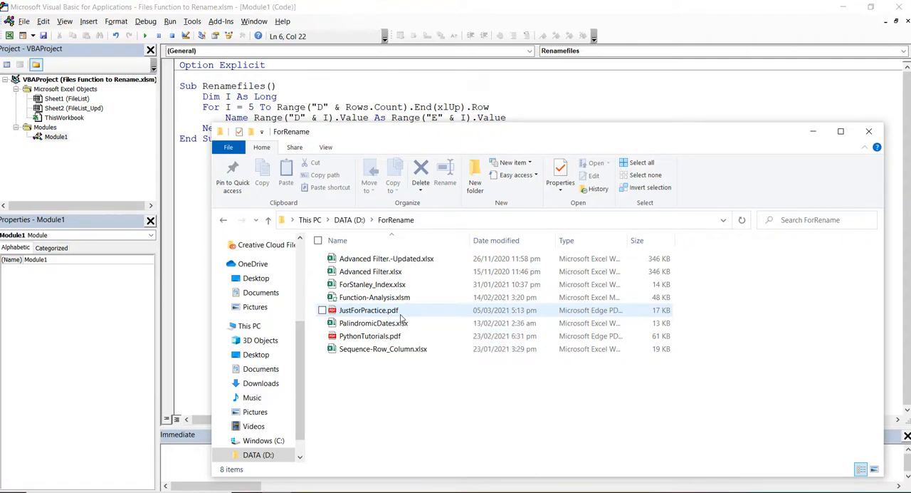